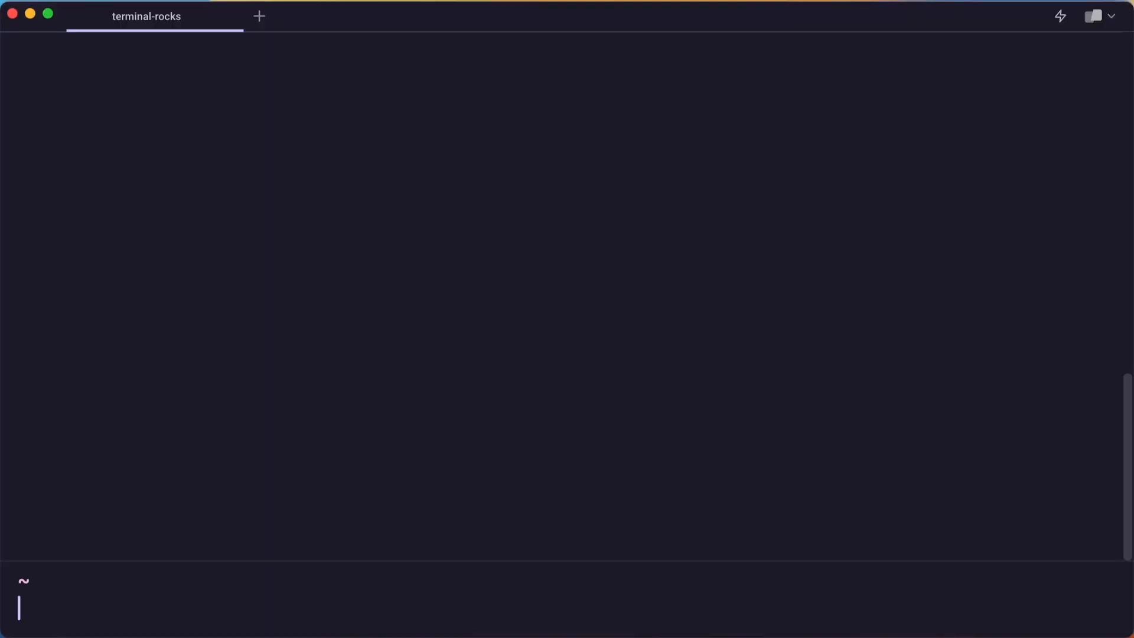
# Ask AI Command Search to list this repo's open PRs, preview them in fzf, and check one out
pyautogui.press('Cmd+/')
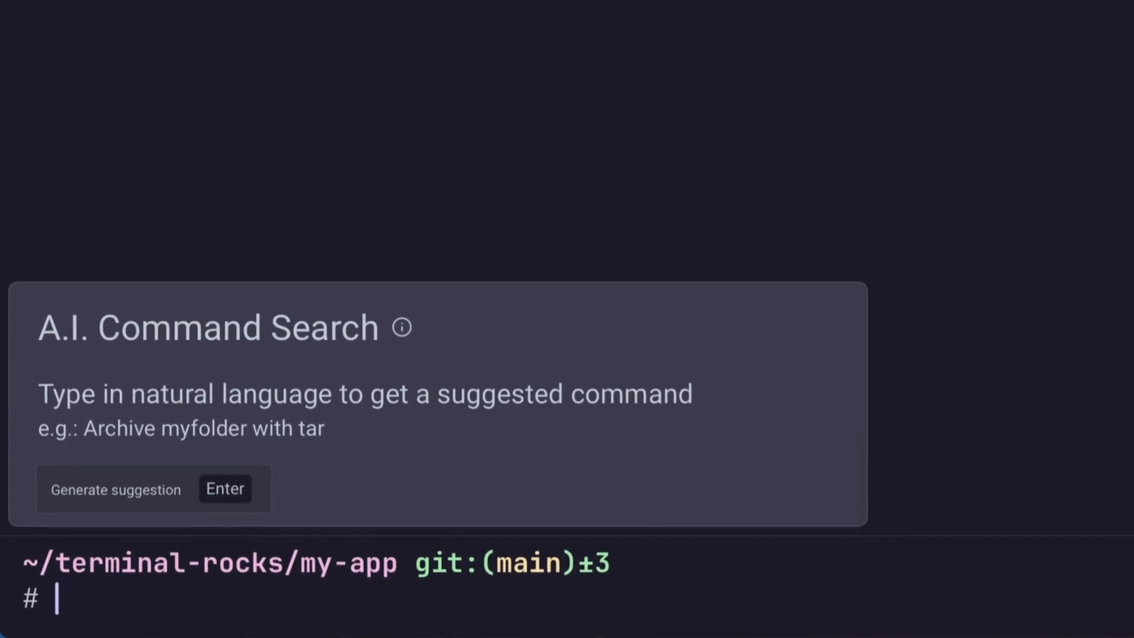
pyautogui.write('list the open prs for th')
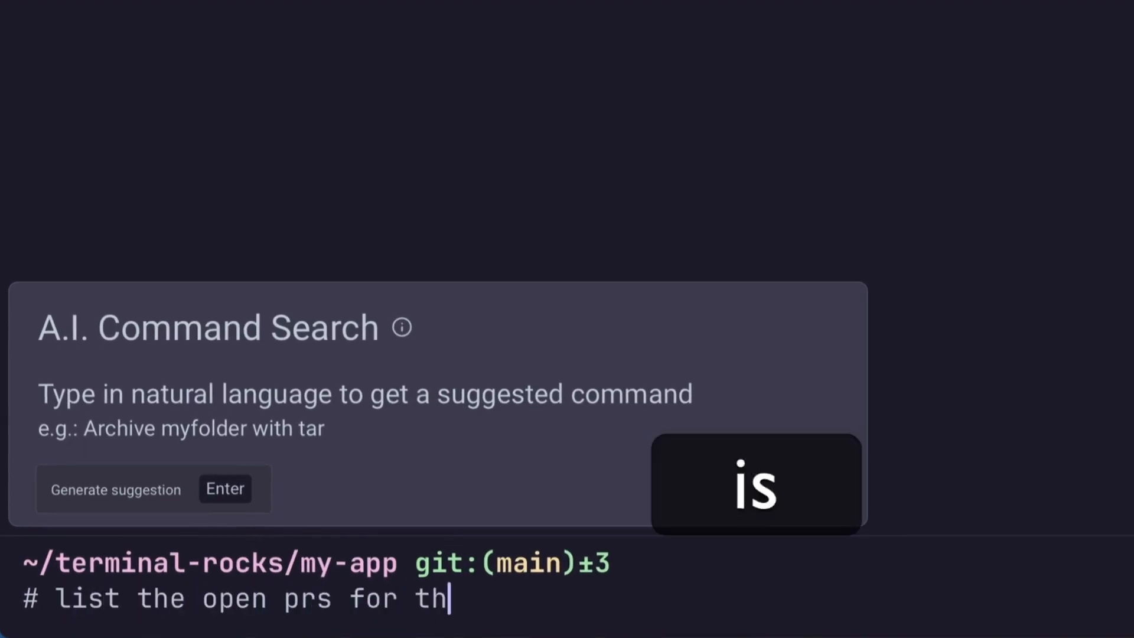
pyautogui.write('is repo and pipe the results through fzf')
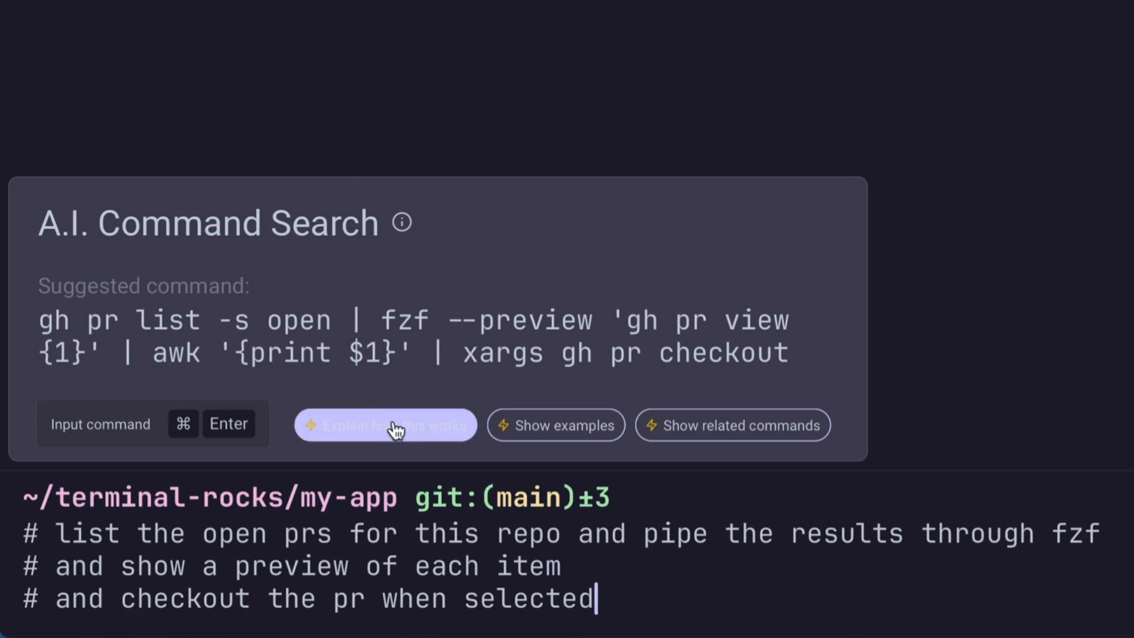
# Have Warp AI explain the suggested gh pr list | fzf checkout pipeline
pyautogui.click(386, 425)
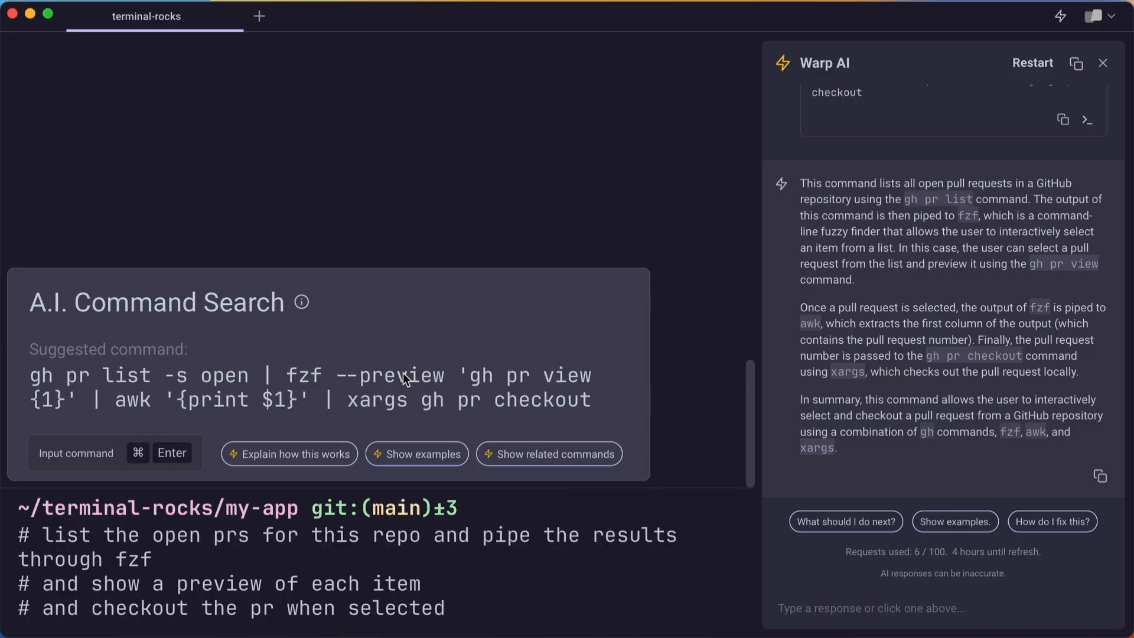
# Close the Warp AI panel and place the suggested gh pr checkout pipeline on the command line
pyautogui.click(1102, 63)
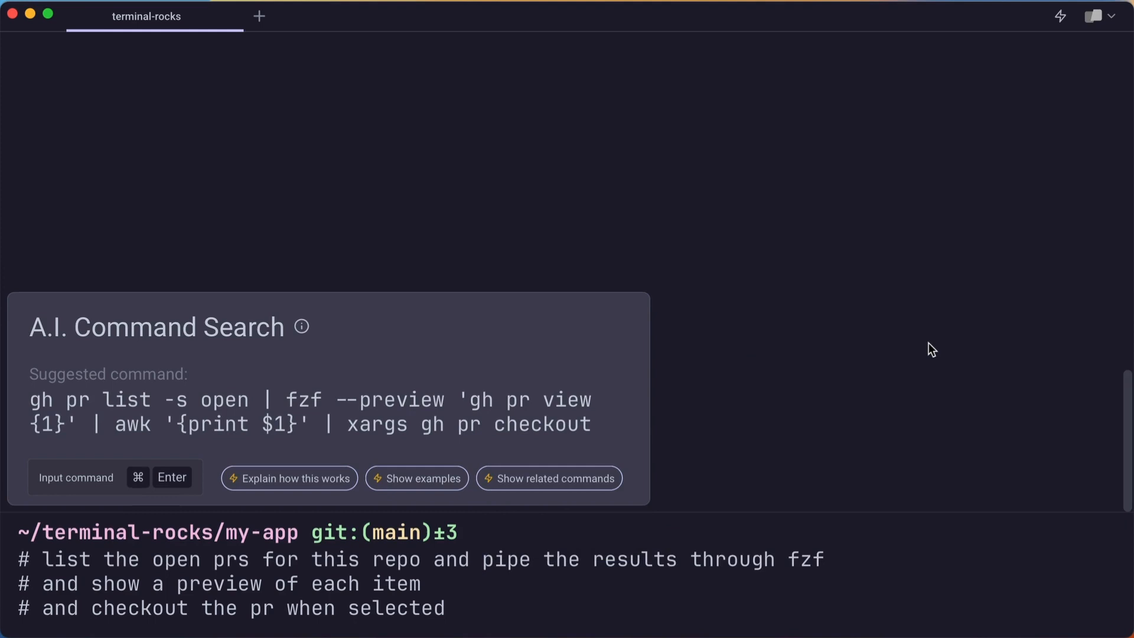
pyautogui.press('cmd+enter')
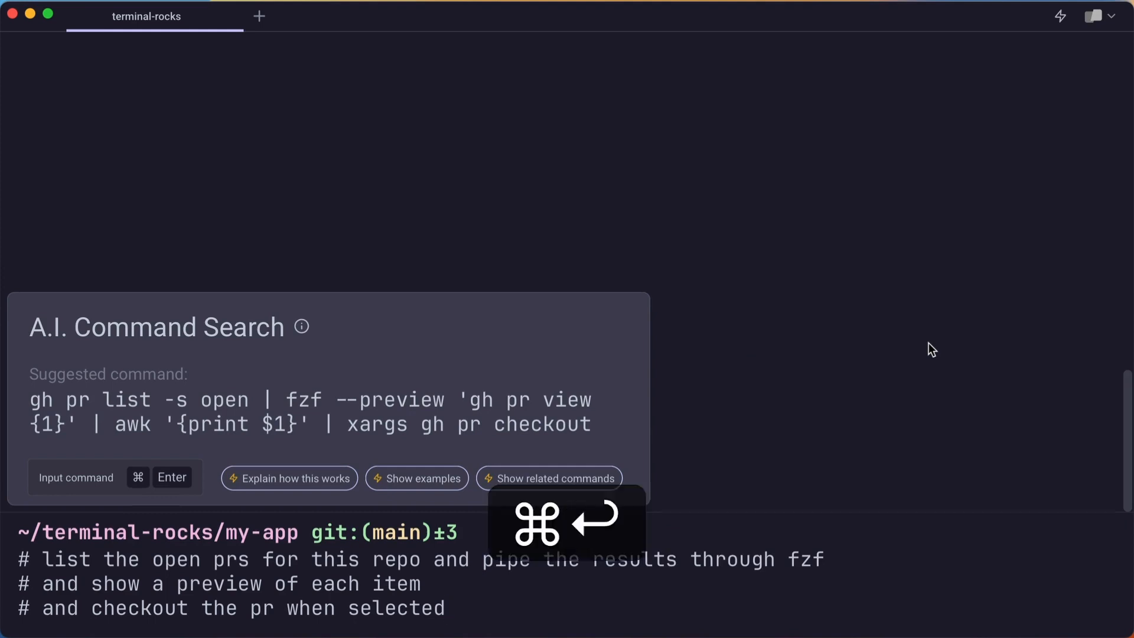
pyautogui.press('Cmd+Enter')
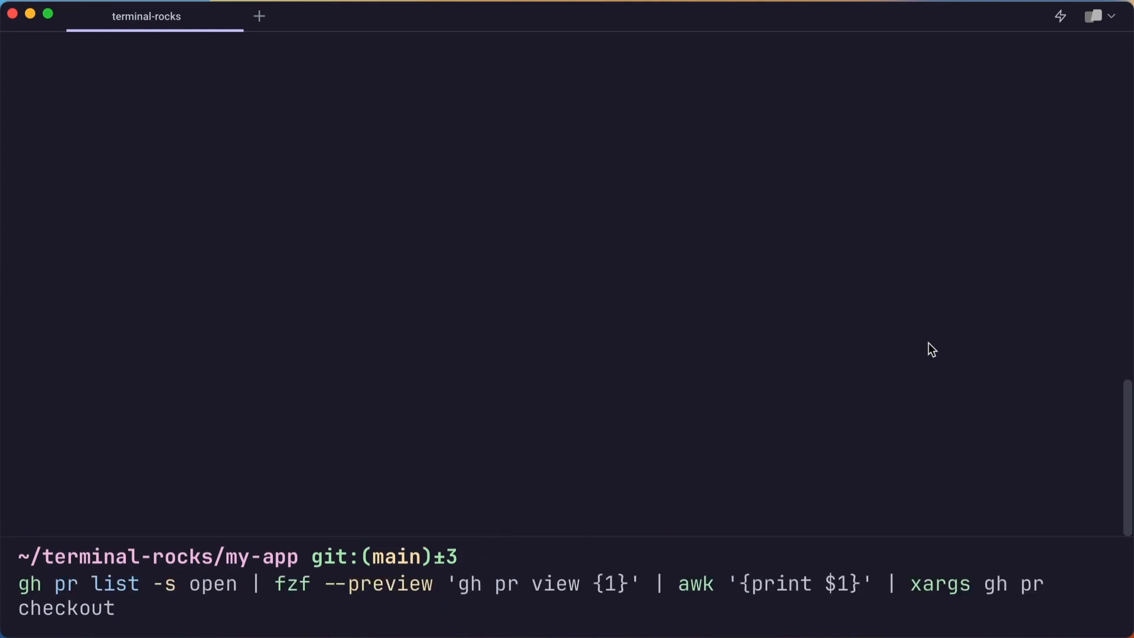
pyautogui.write('#')
pyautogui.press('Enter')
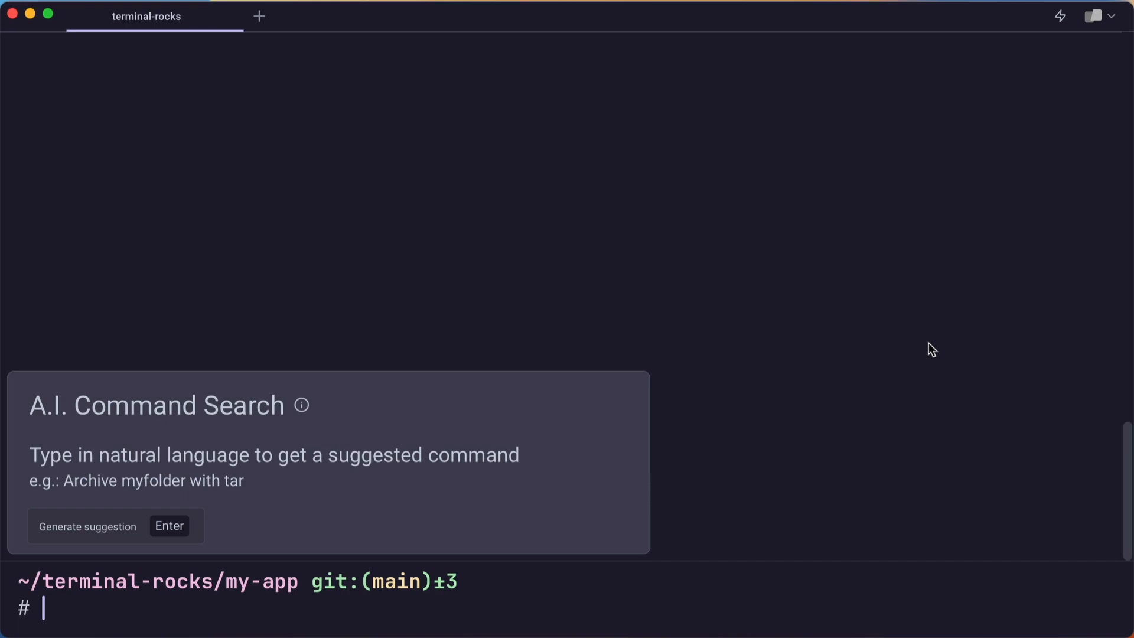
# Request a find command for files over 100 MB older than 6 months, then raise the size to 300 MB
pyautogui.write('find all the files in thi')
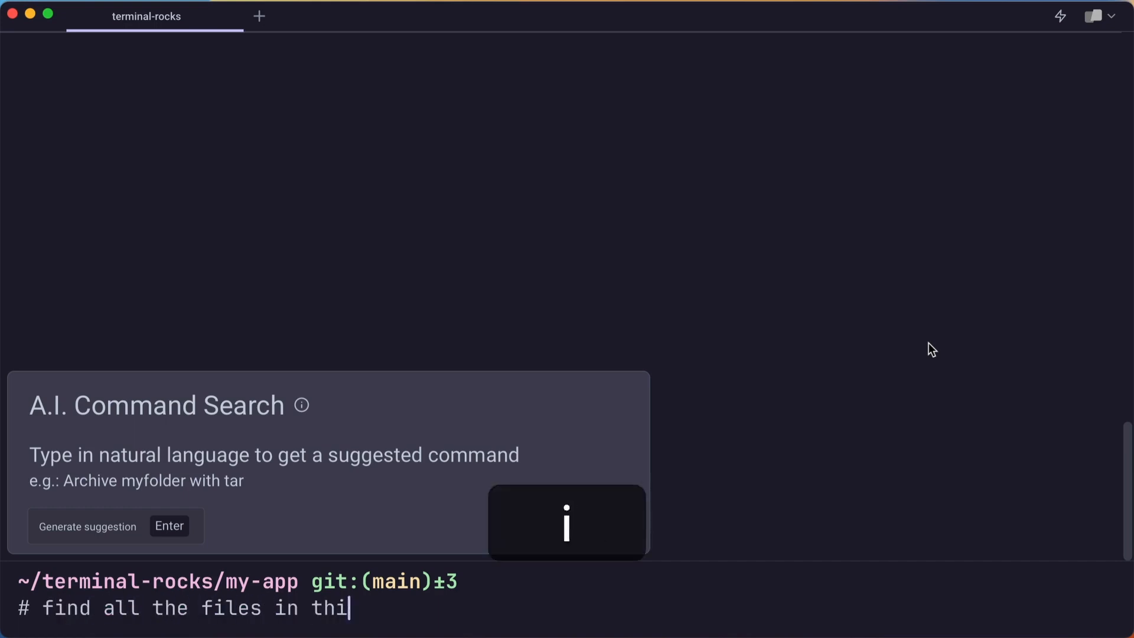
pyautogui.press('Enter')
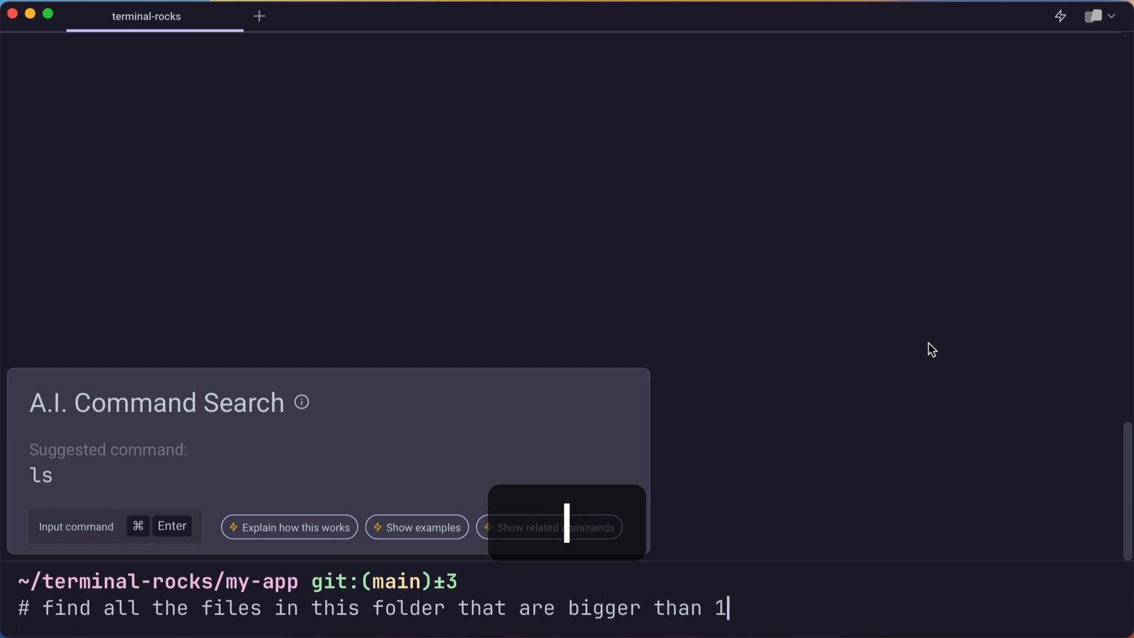
pyautogui.write('00 Mb')
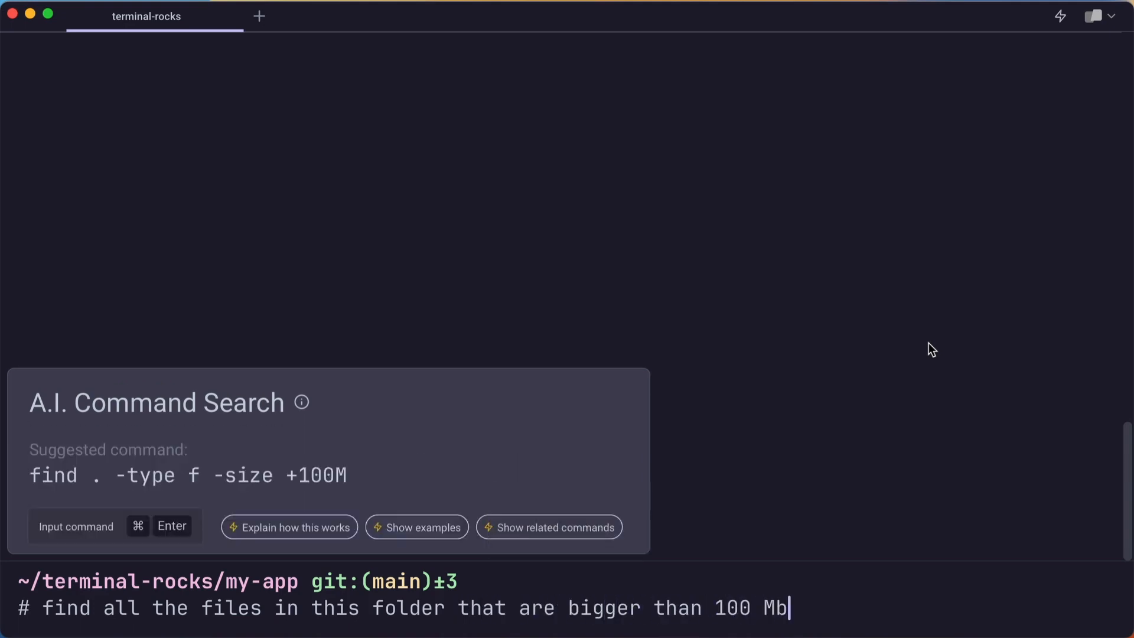
pyautogui.write('and older than 6 months')
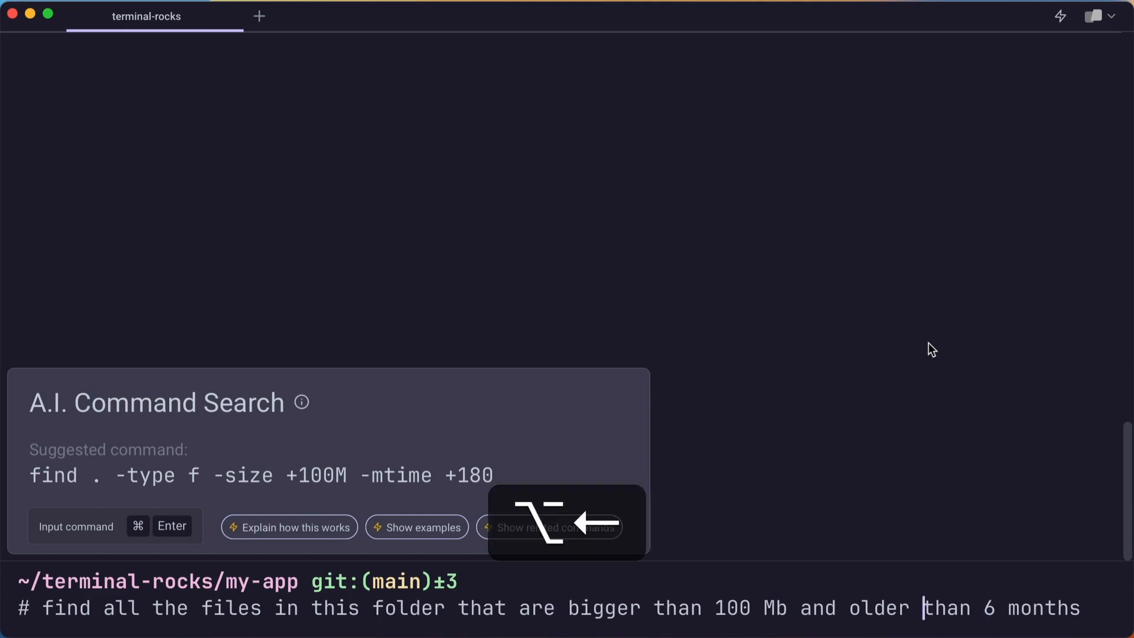
pyautogui.press('backspace')
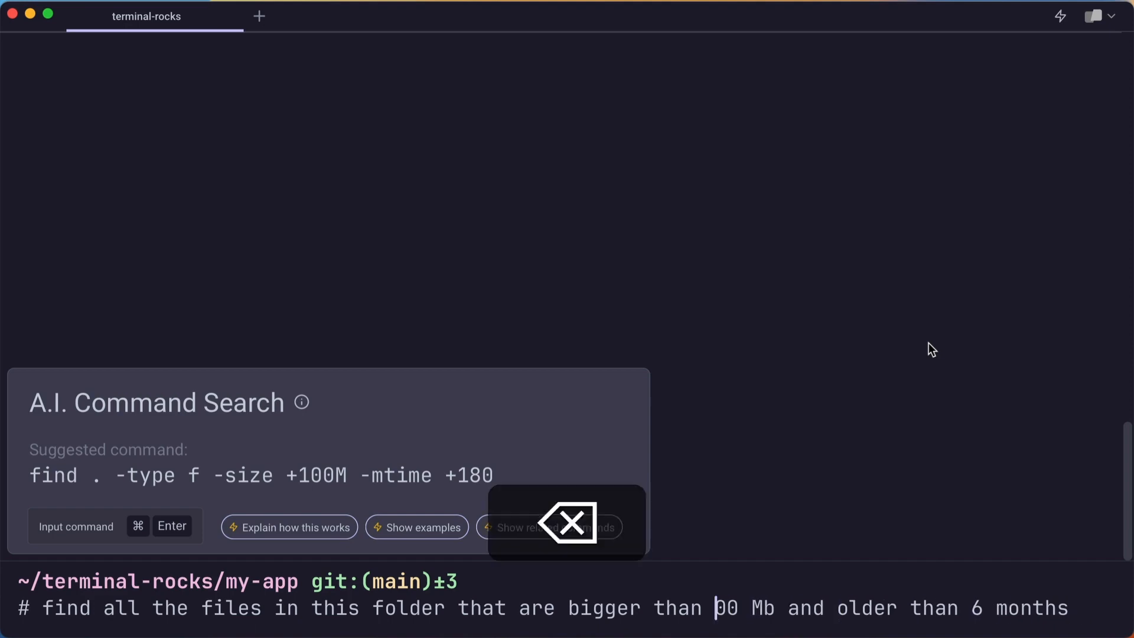
pyautogui.write('2')
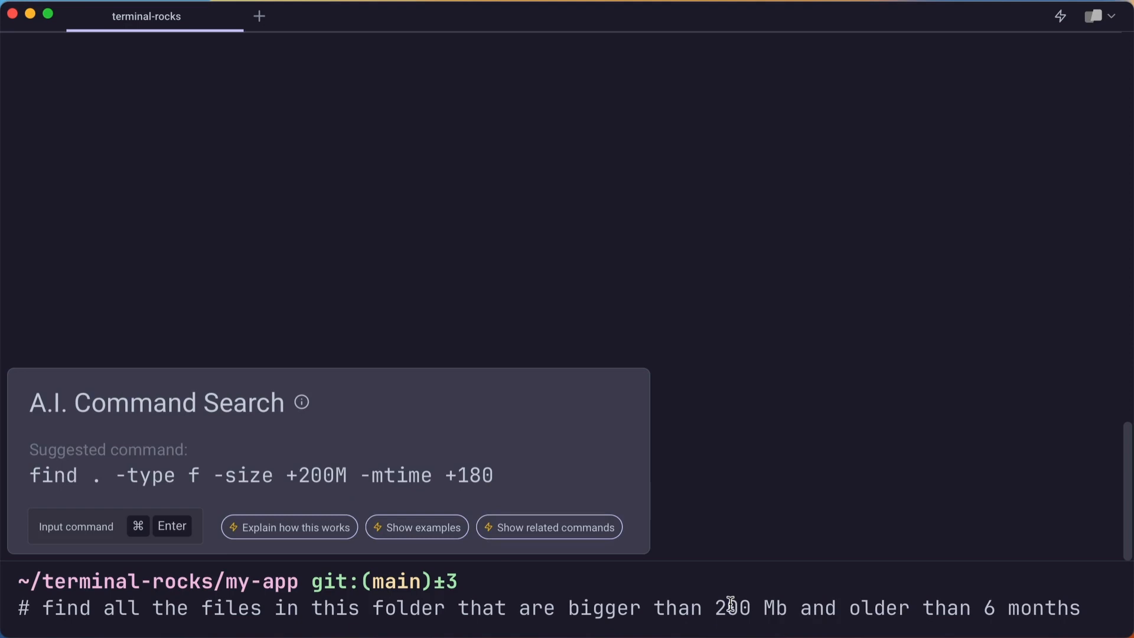
pyautogui.write('3')
pyautogui.press('Enter')
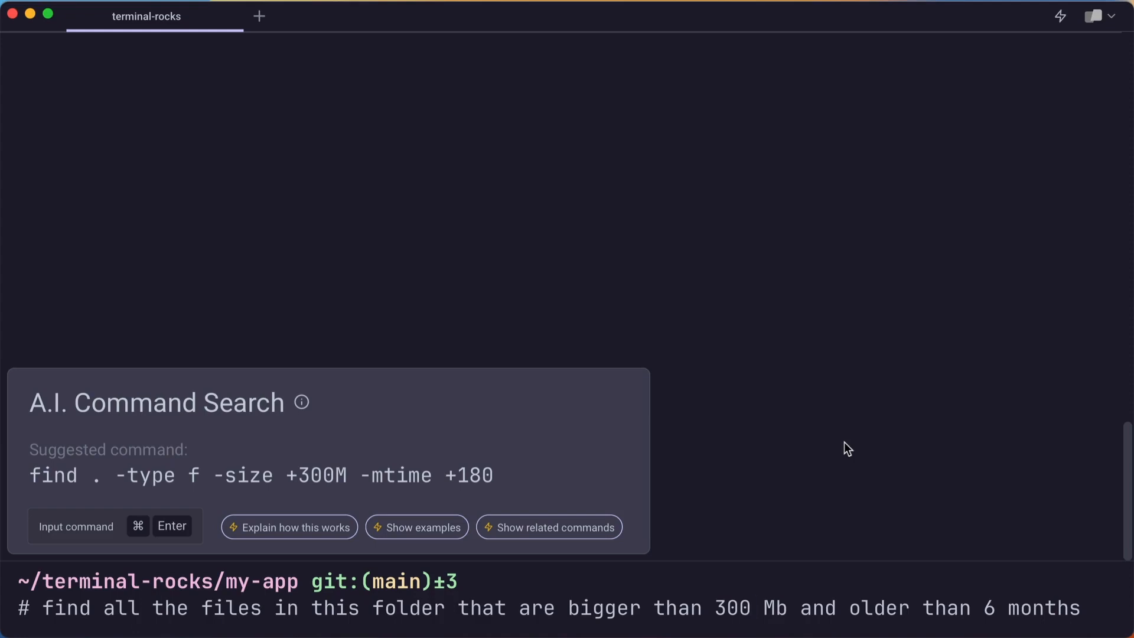
# Insert the find command, clear the screen, and search command history for 'find'
pyautogui.press('cmd+enter')
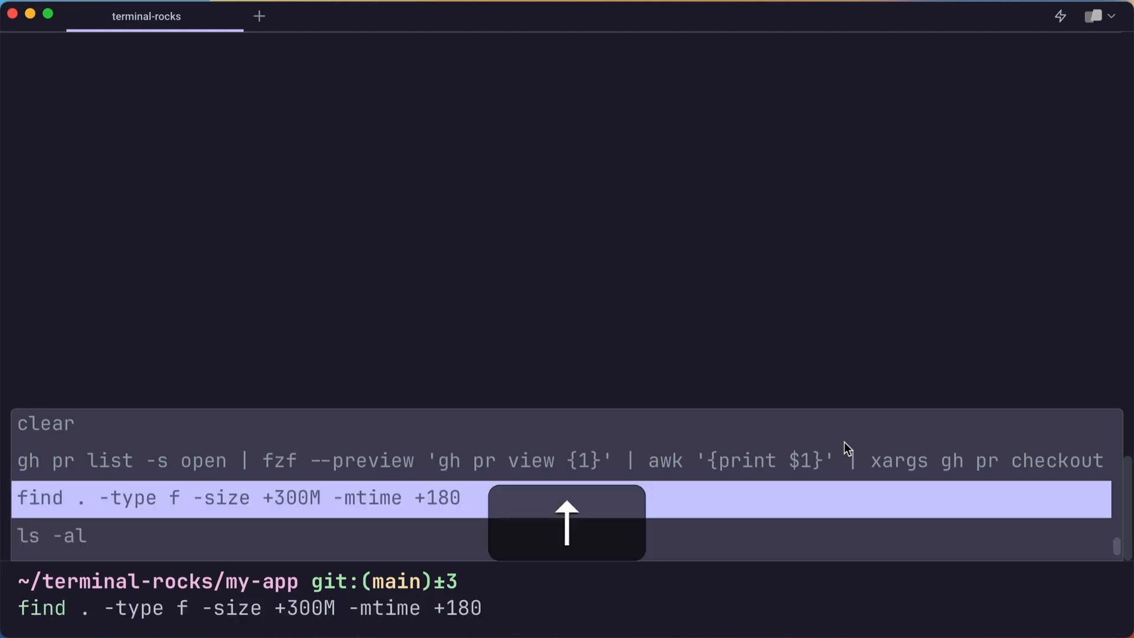
pyautogui.press('ctrl+l')
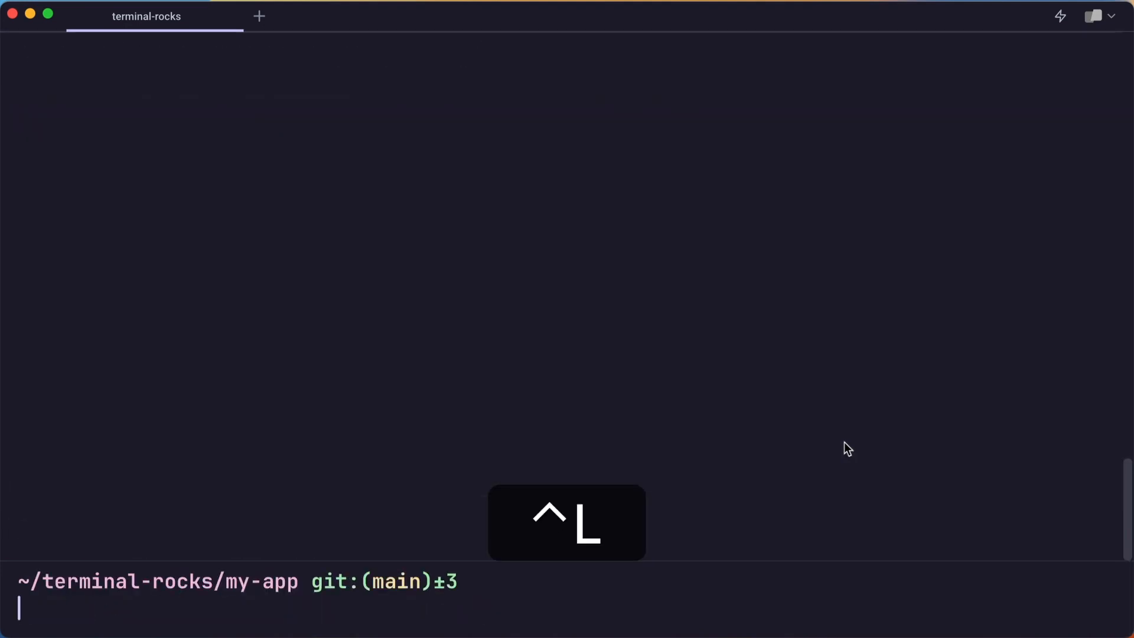
pyautogui.press('ctrl+r')
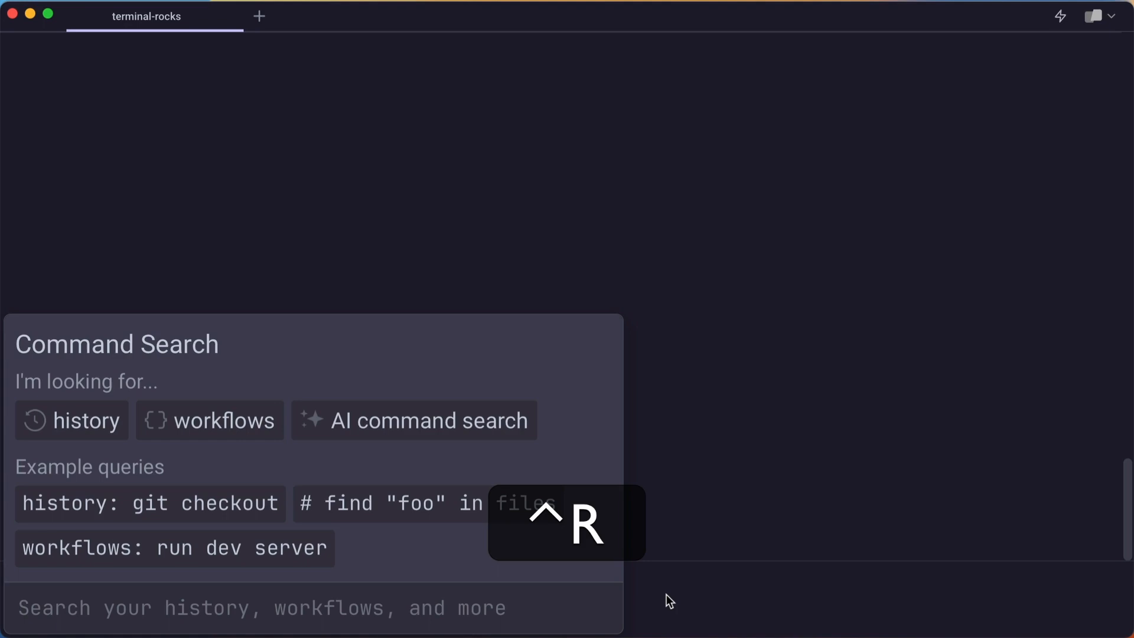
pyautogui.write('find')
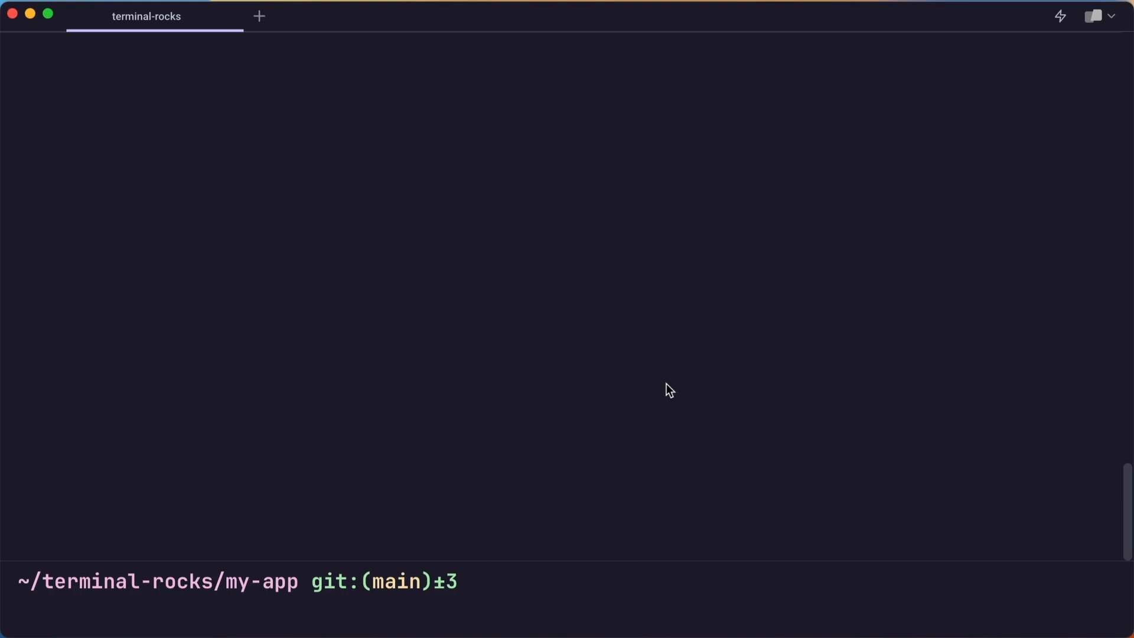
# Enter the mistyped 'npr run build' and accept Warp's fix to run npm run build
pyautogui.write('npr run build')
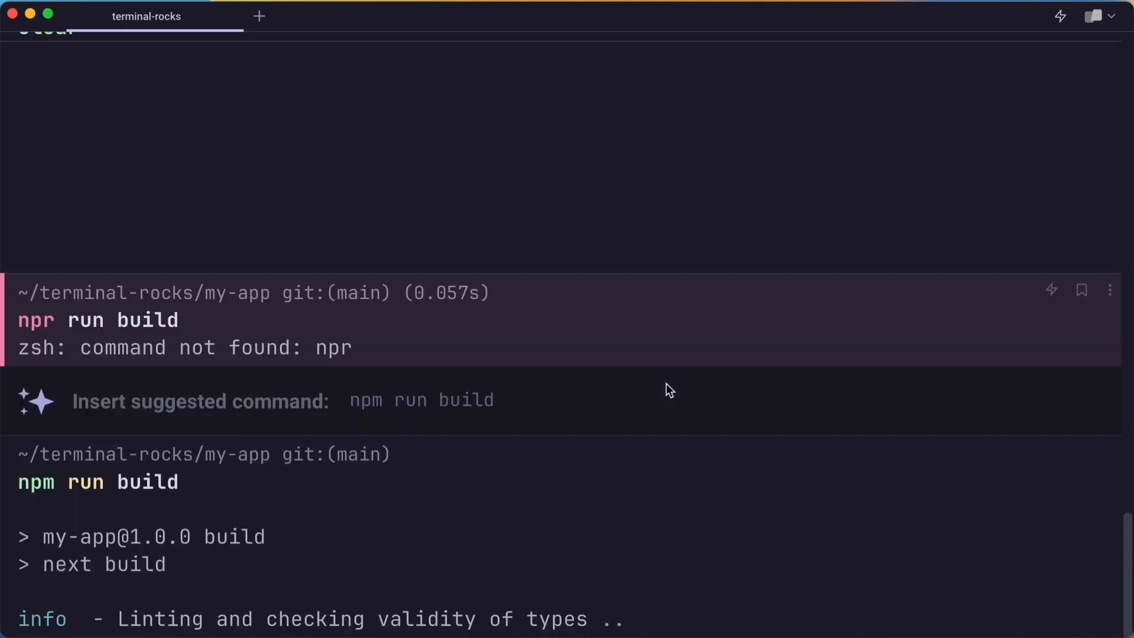
pyautogui.scroll(-3)
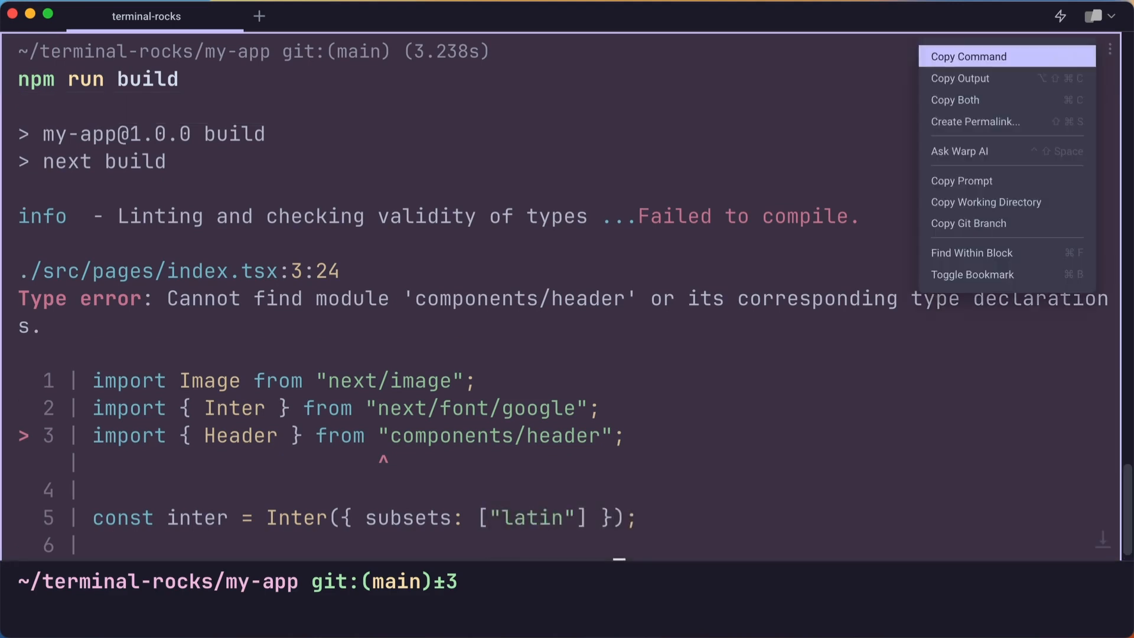
pyautogui.moveTo(982, 77)
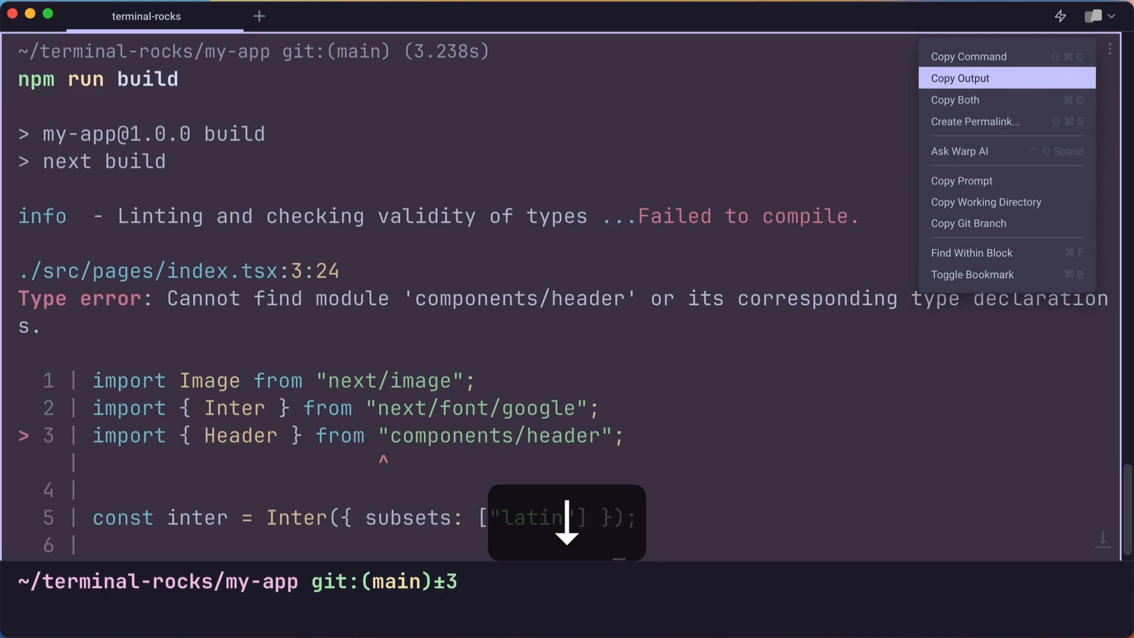
pyautogui.moveTo(975, 121)
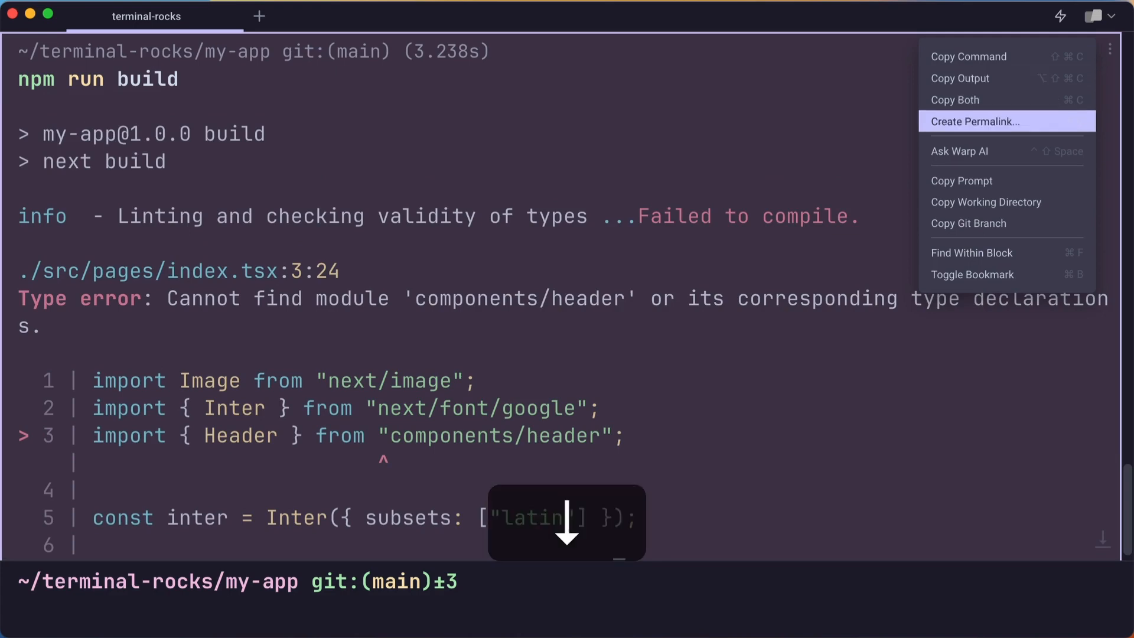
# Create and copy a share link for the failed build block, then close the dialog
pyautogui.click(1007, 121)
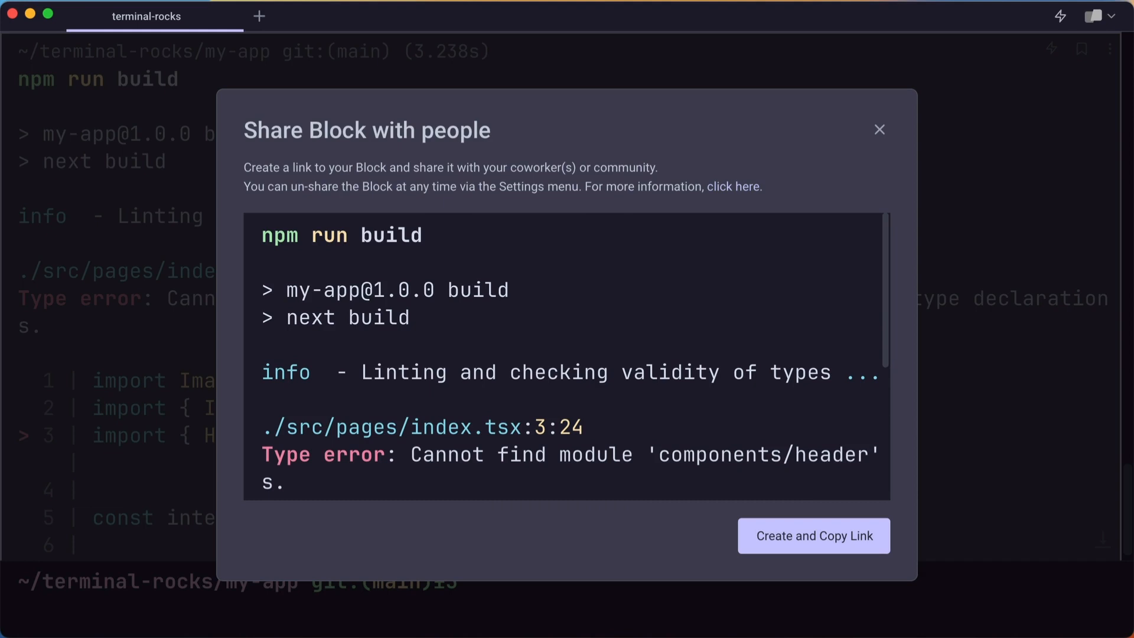
pyautogui.click(813, 536)
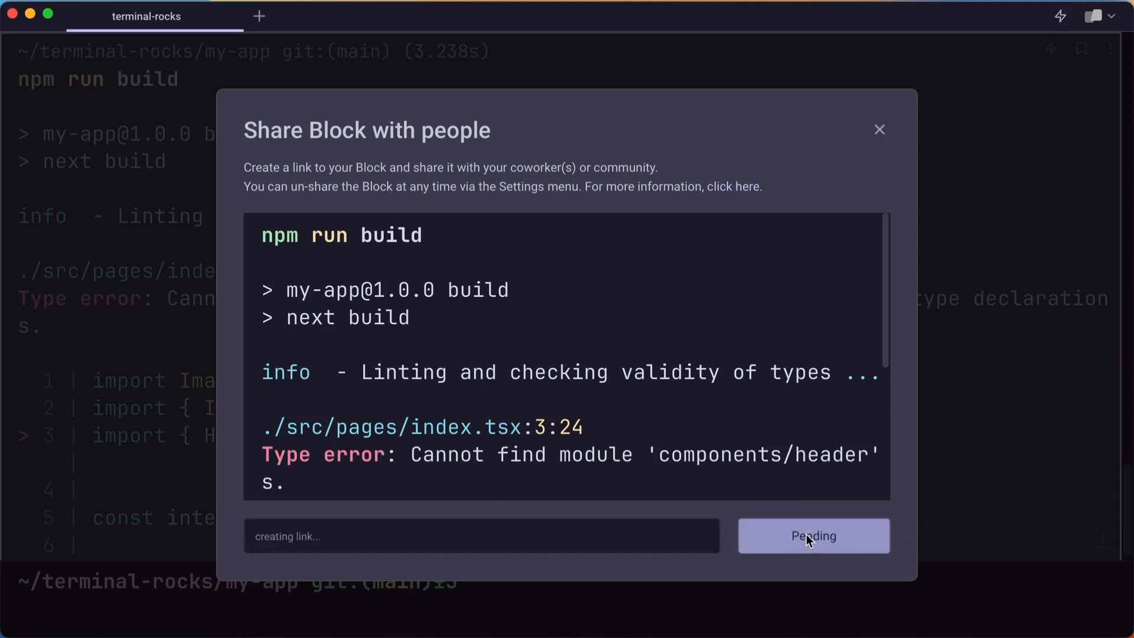
pyautogui.click(812, 536)
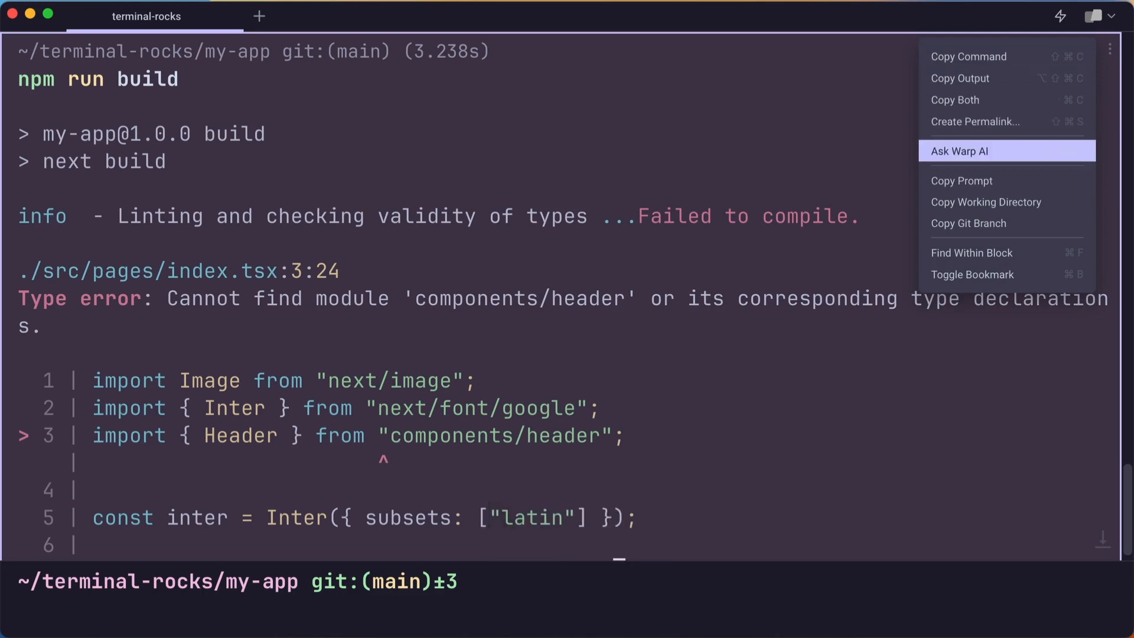
# Ask Warp AI about the missing components/header error, then close its panel
pyautogui.click(960, 151)
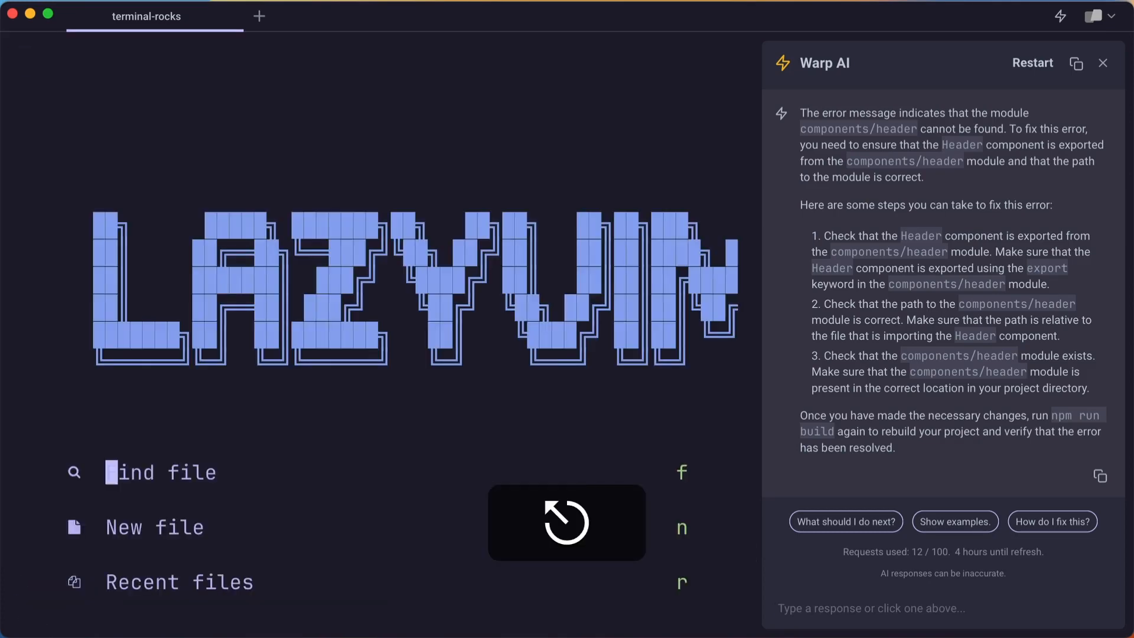
pyautogui.click(1101, 63)
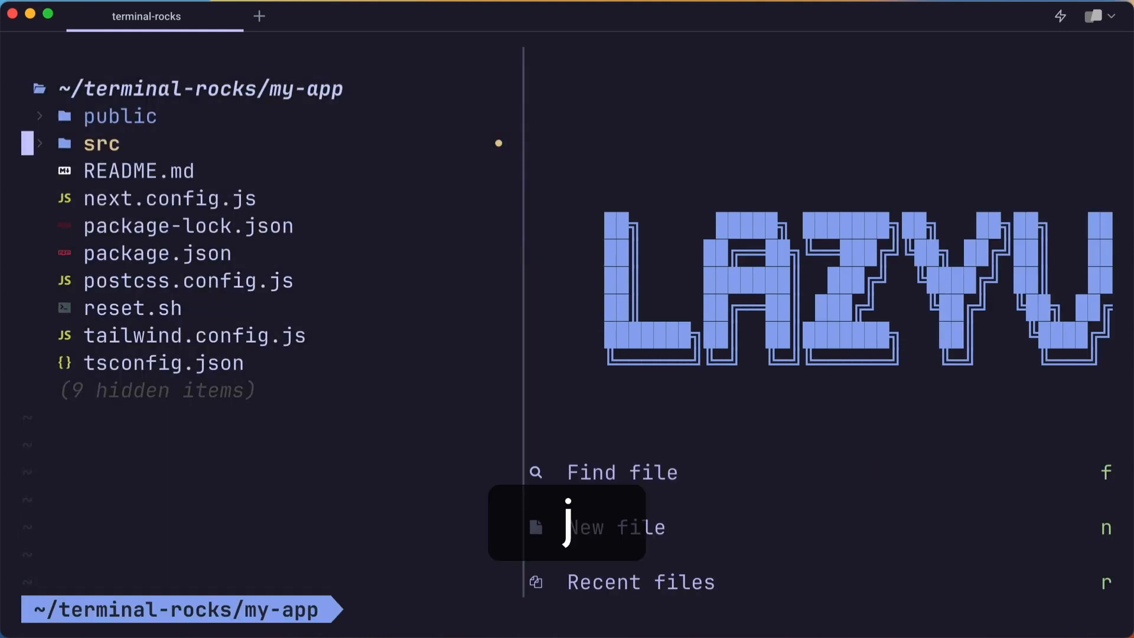
# Open src/pages/index.tsx and prefix the Header import path with './'
pyautogui.click(100, 143)
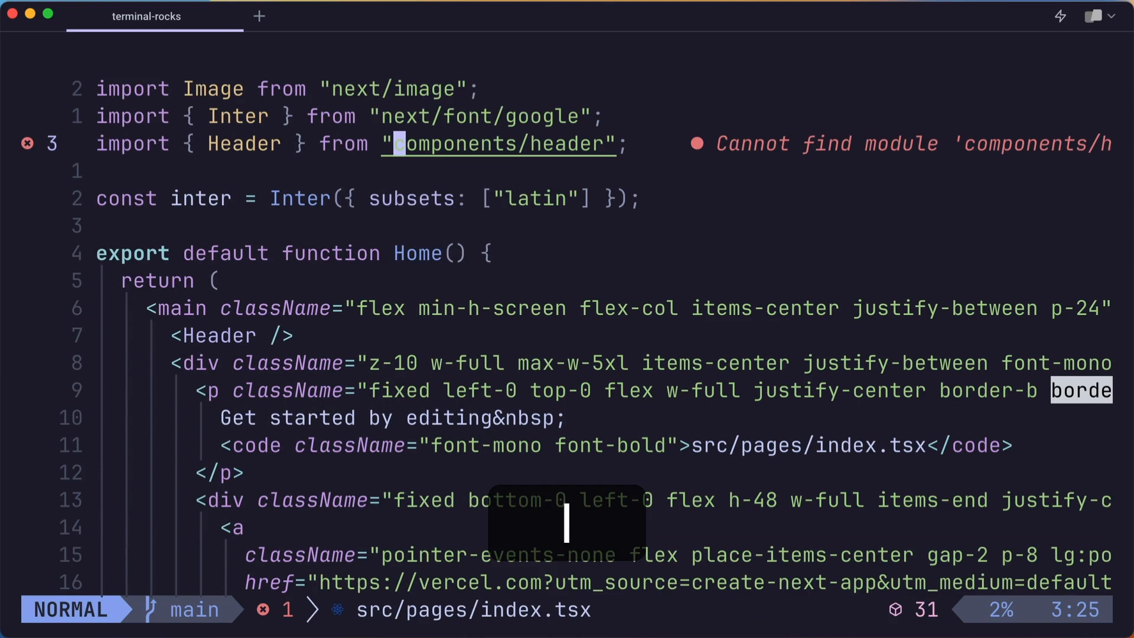
pyautogui.write('.')
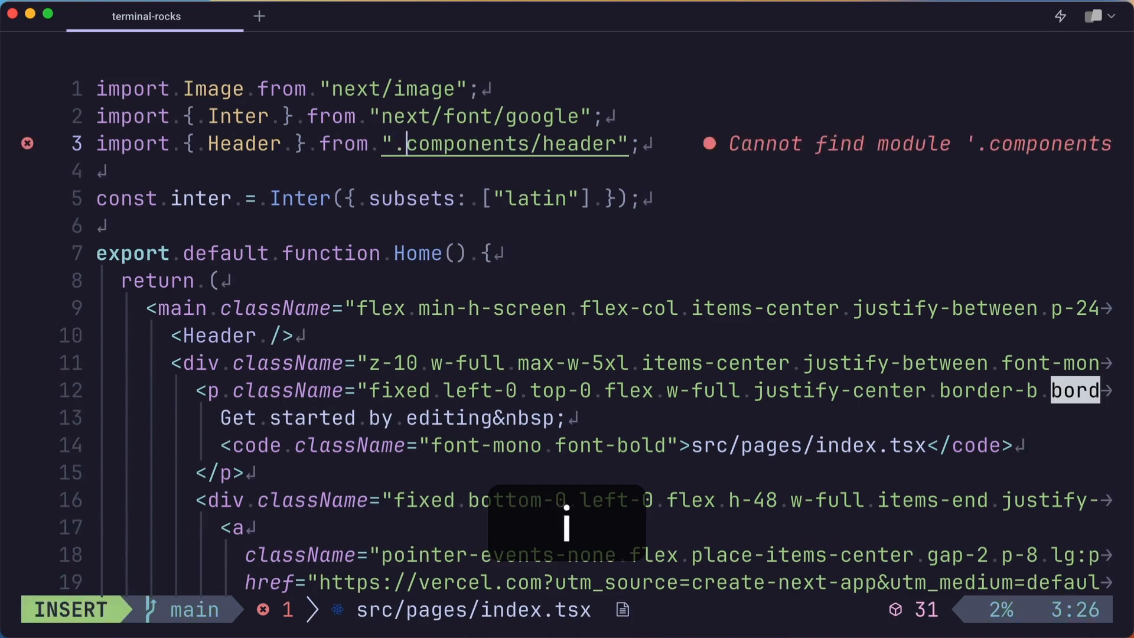
pyautogui.write('/')
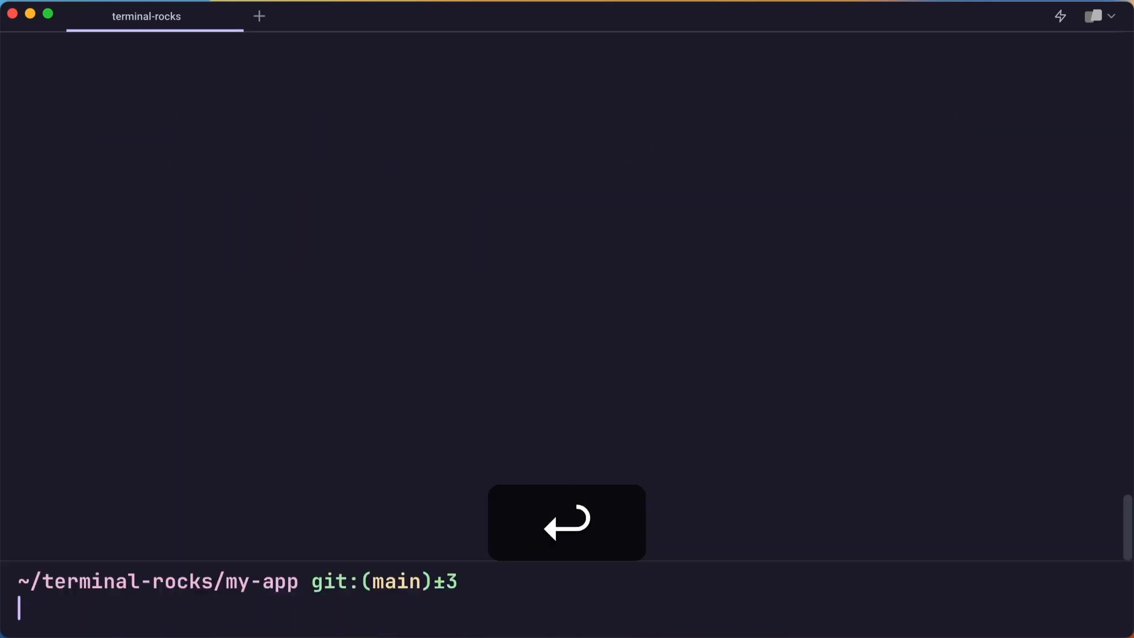
pyautogui.write('vim')
pyautogui.write('git remote --verbose')
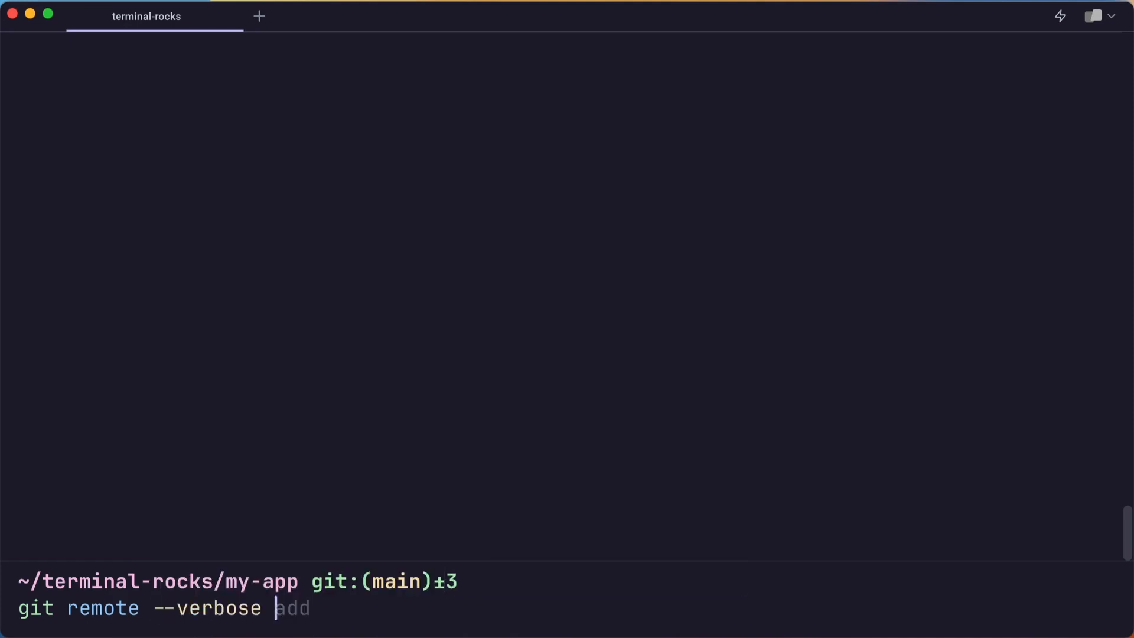
# Run git remote --verbose to show origin's fetch and push URLs
pyautogui.press('Enter')
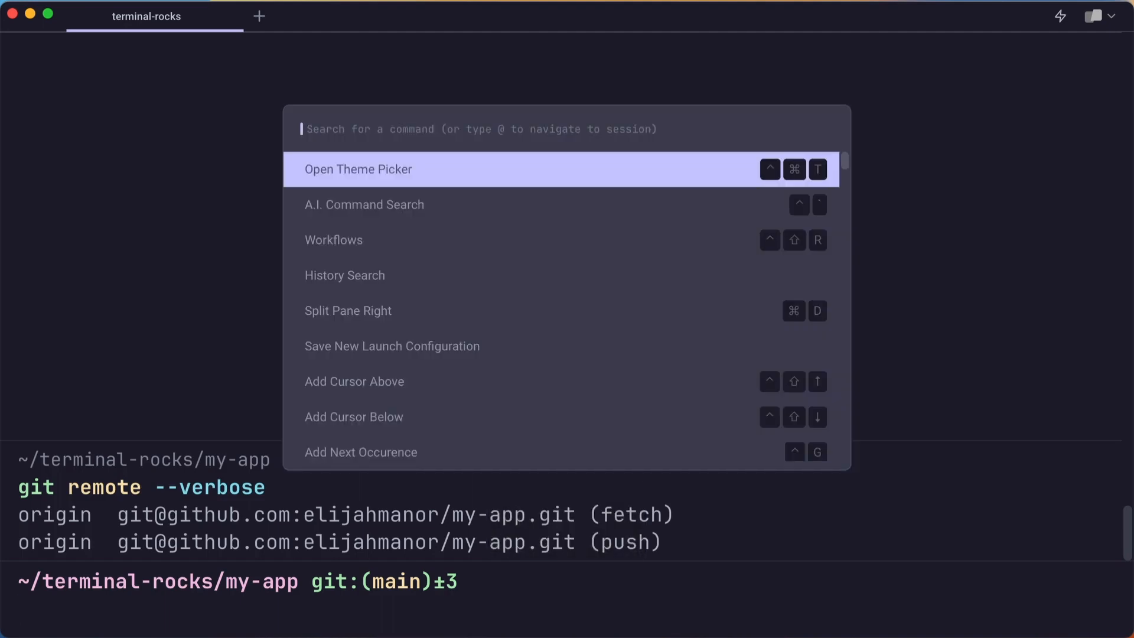
# Pick the Create new git remote branch workflow and fill branch_name with new-feature
pyautogui.click(333, 240)
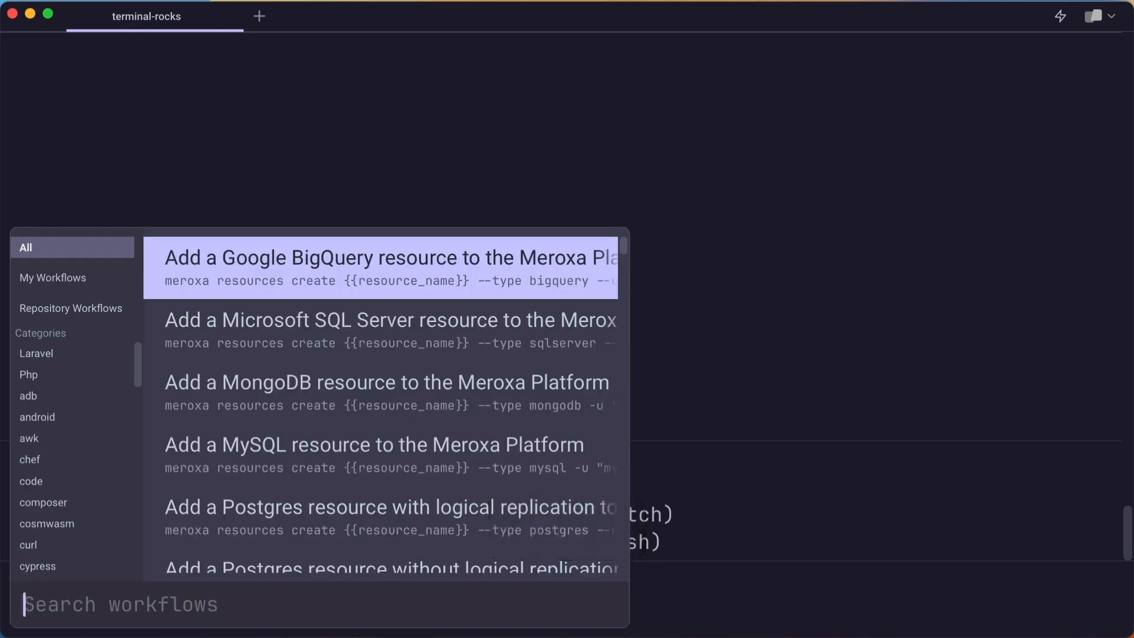
pyautogui.write('create new git')
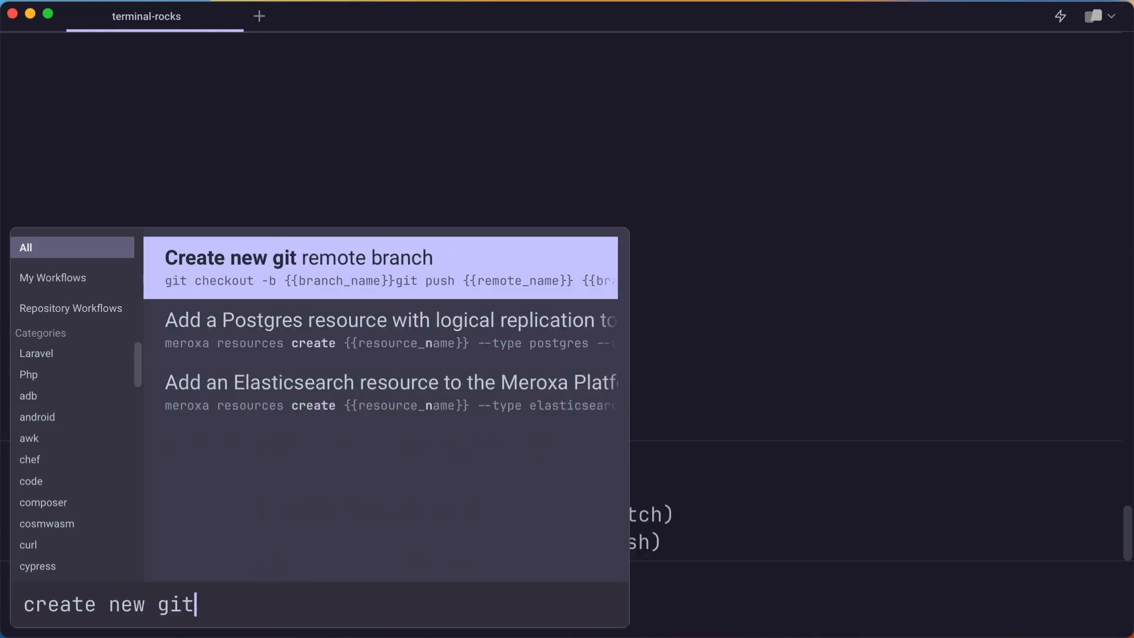
pyautogui.click(298, 266)
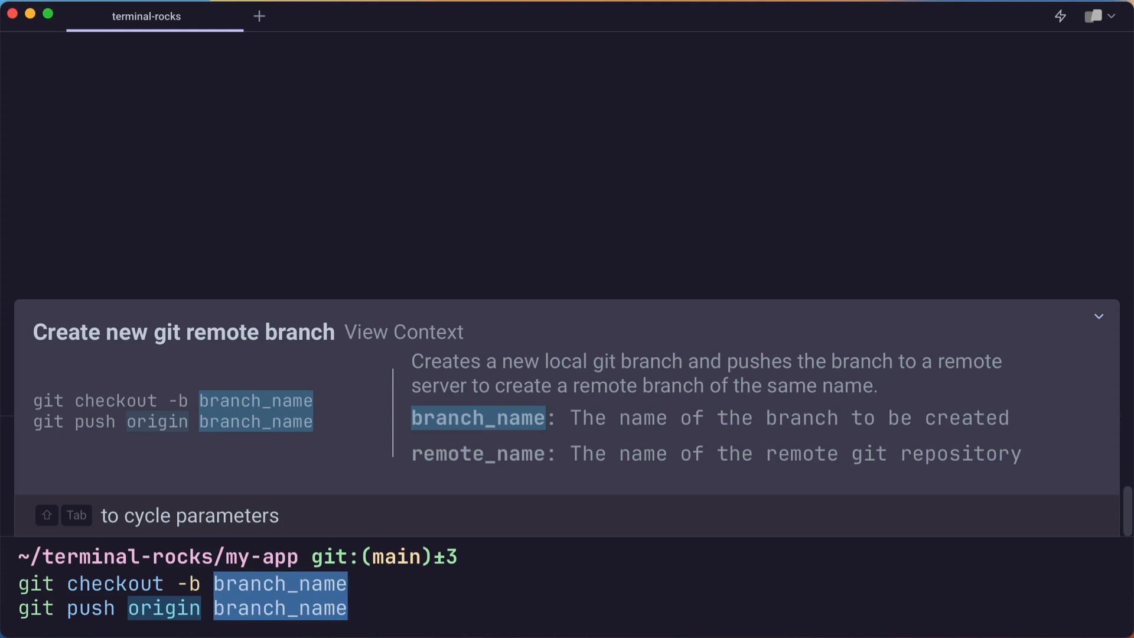
pyautogui.write('new-')
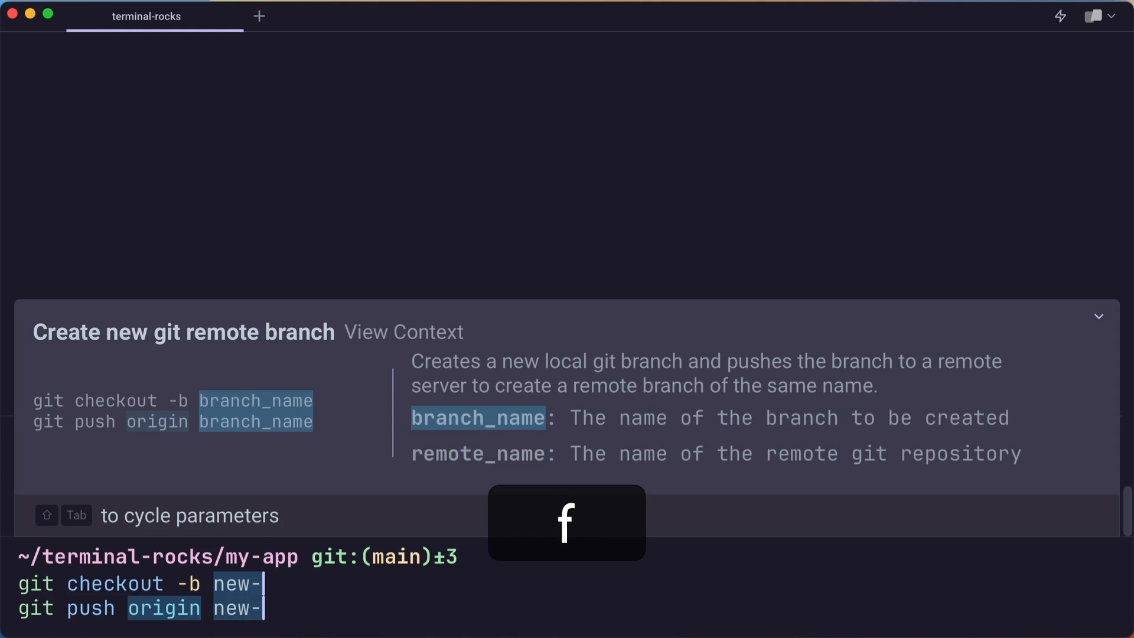
pyautogui.write('feature')
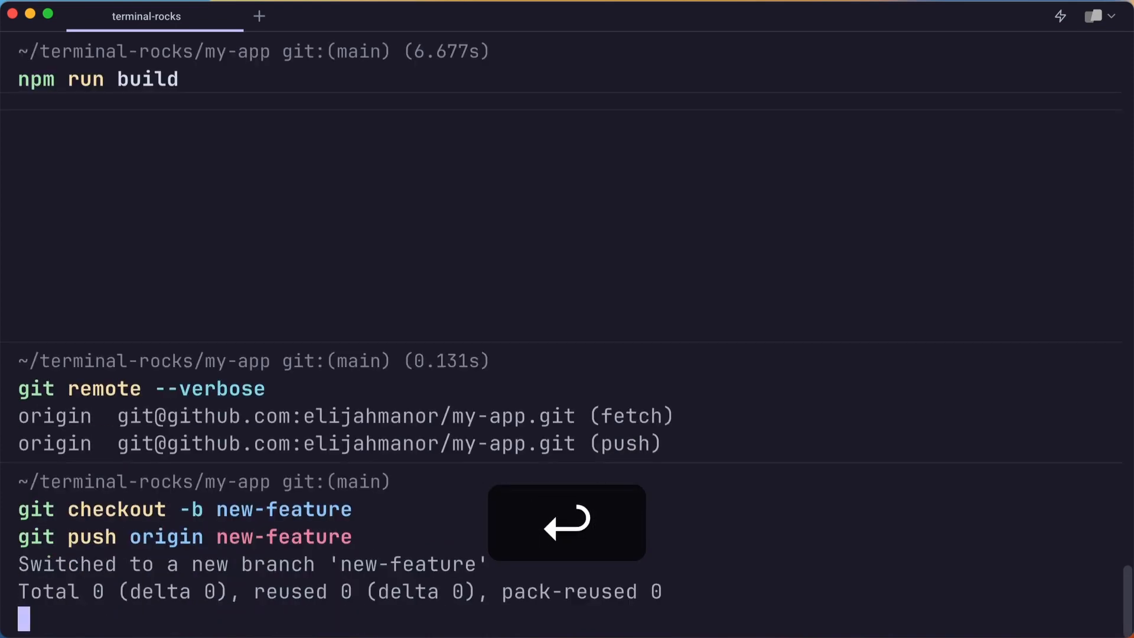
# Run the workflow to create and push the new-feature branch to origin
pyautogui.press('Enter')
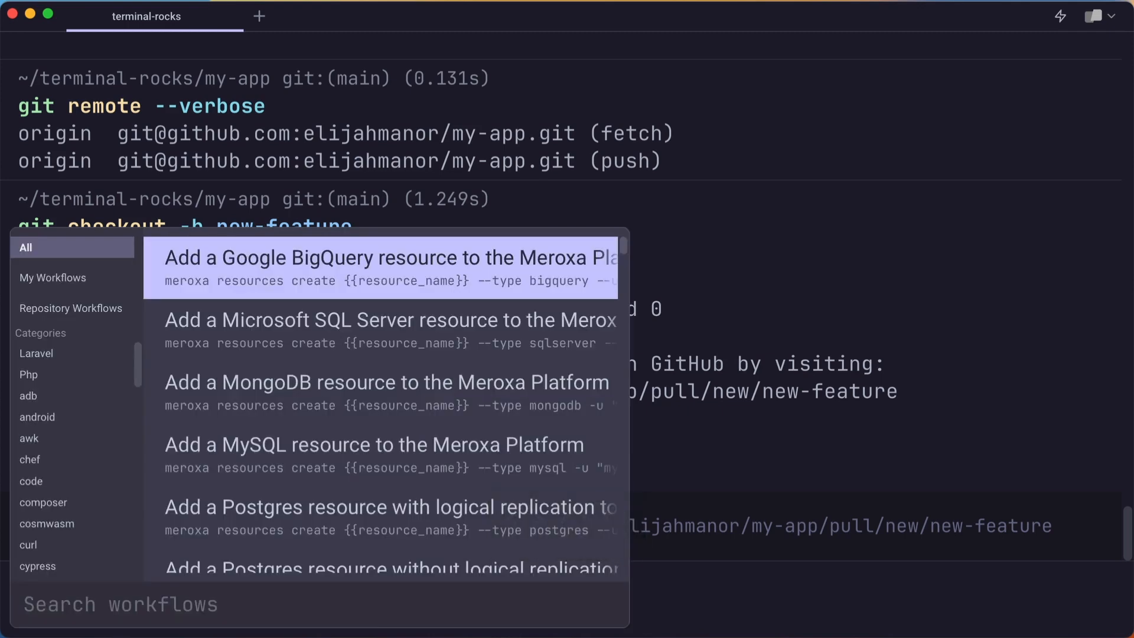
# Run the personal Find files of size and age workflow with size 5M and 2 days
pyautogui.click(53, 277)
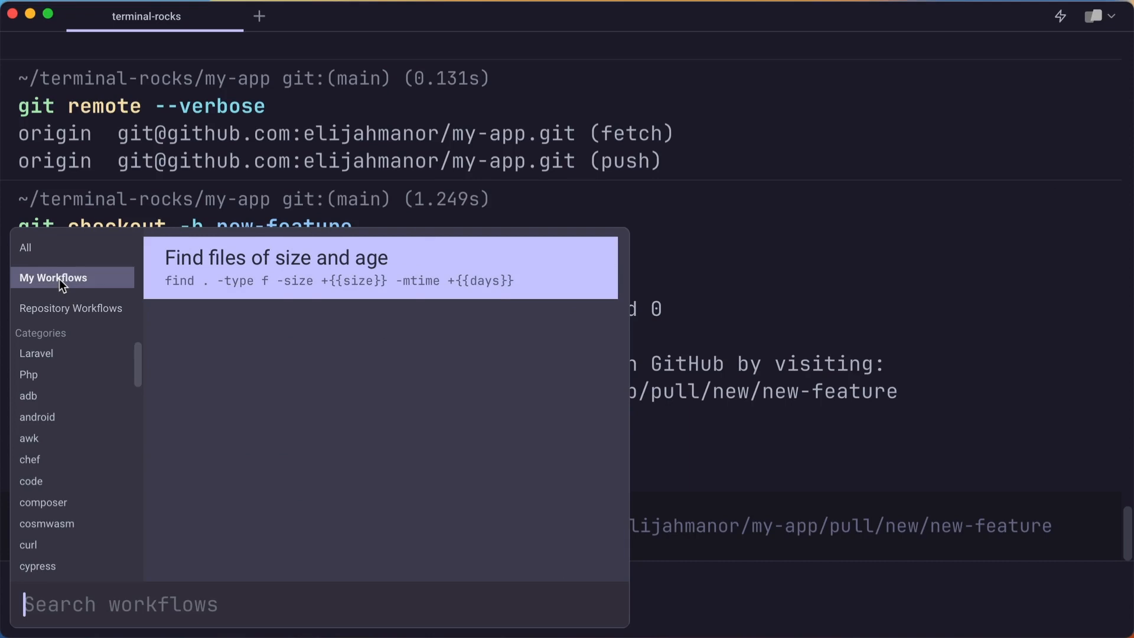
pyautogui.moveTo(516, 283)
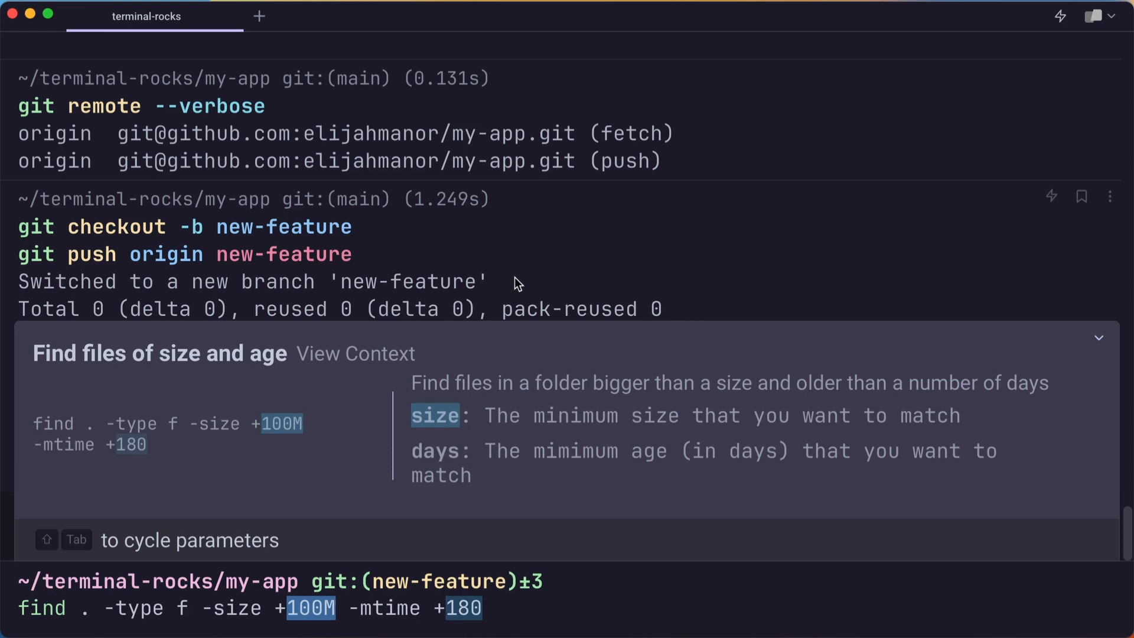
pyautogui.press('shift+Tab')
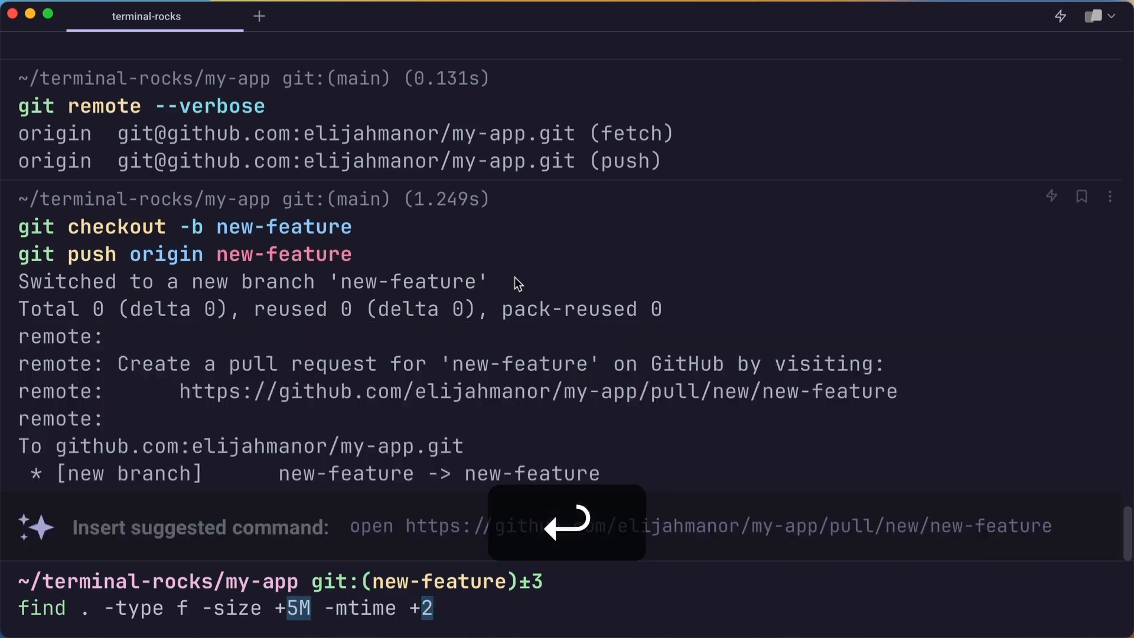
pyautogui.press('Enter')
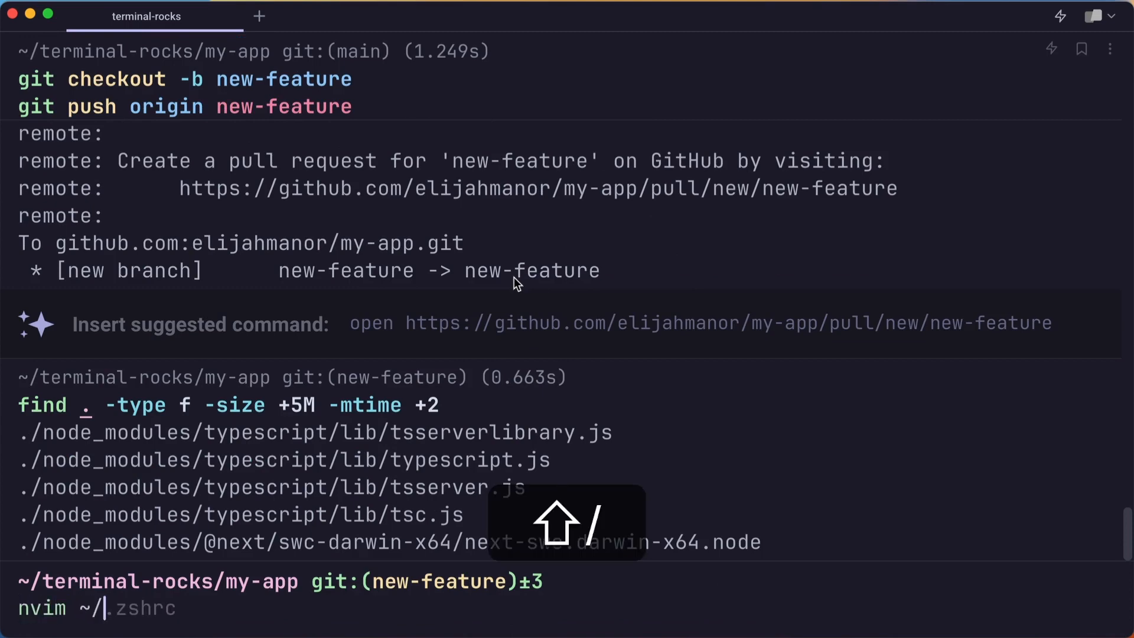
# View ~/.warp/workflows/find-files.yaml in Neovim, then clear the terminal screen
pyautogui.write('.warp/workflows/find-files.yaml')
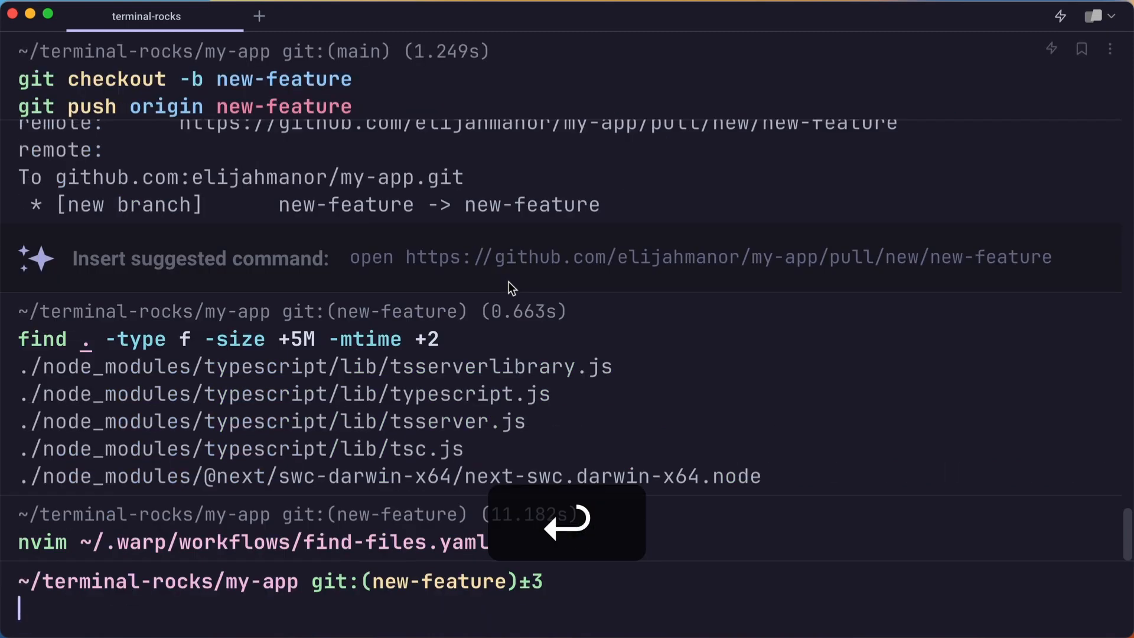
pyautogui.press('ctrl+l')
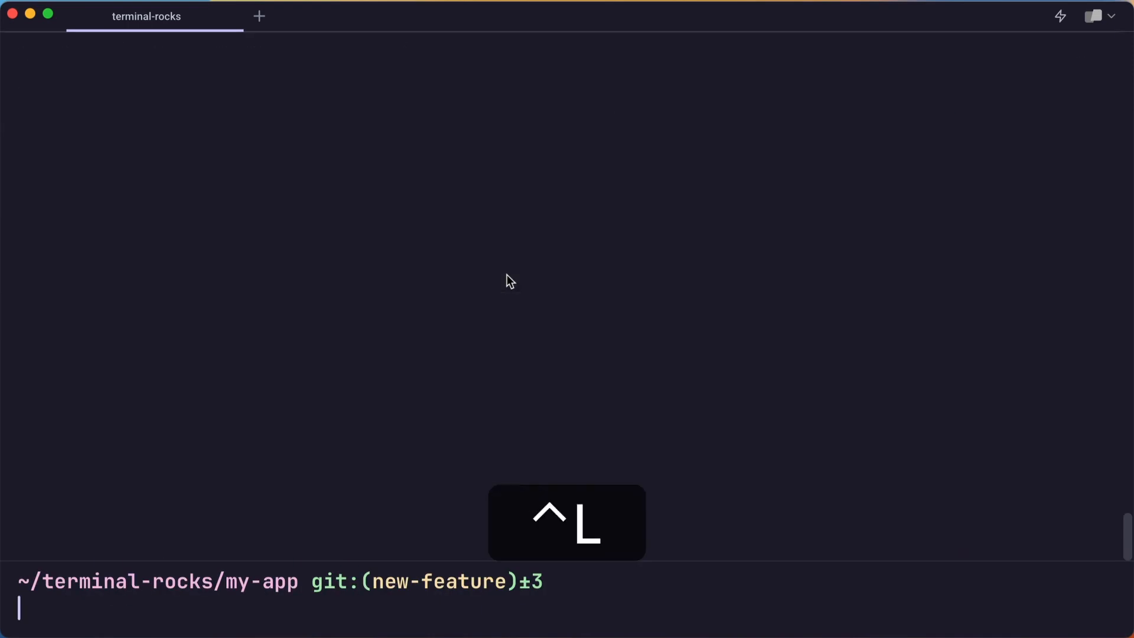
# Insert the repository's 'Do something special for this repo' cowsay workflow from Repository Workflows
pyautogui.press('Ctrl+l')
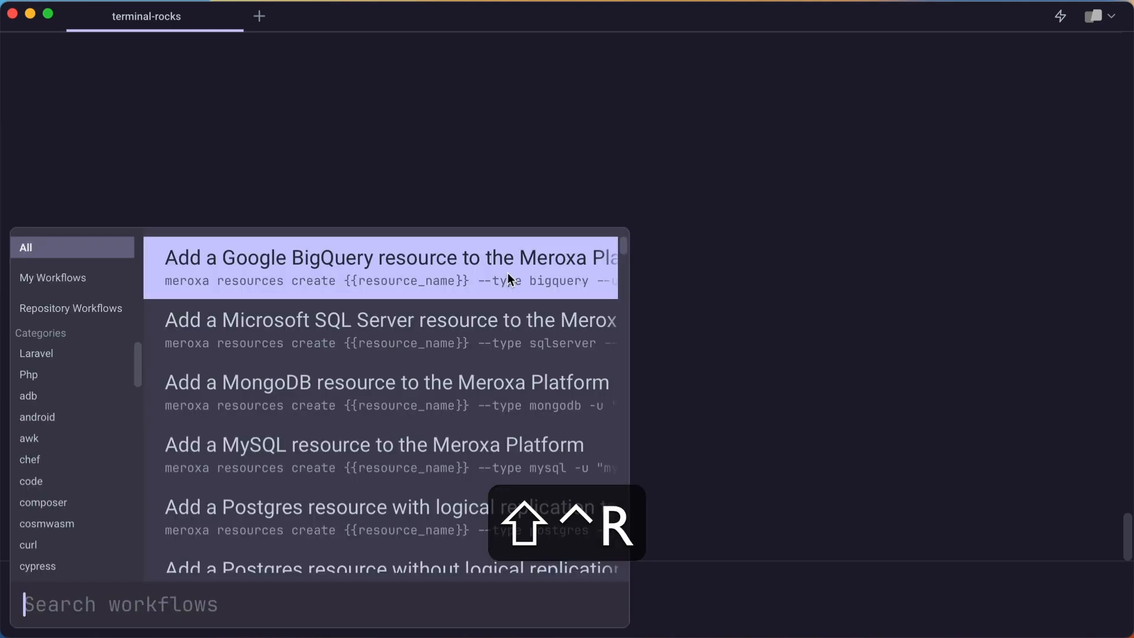
pyautogui.moveTo(388, 322)
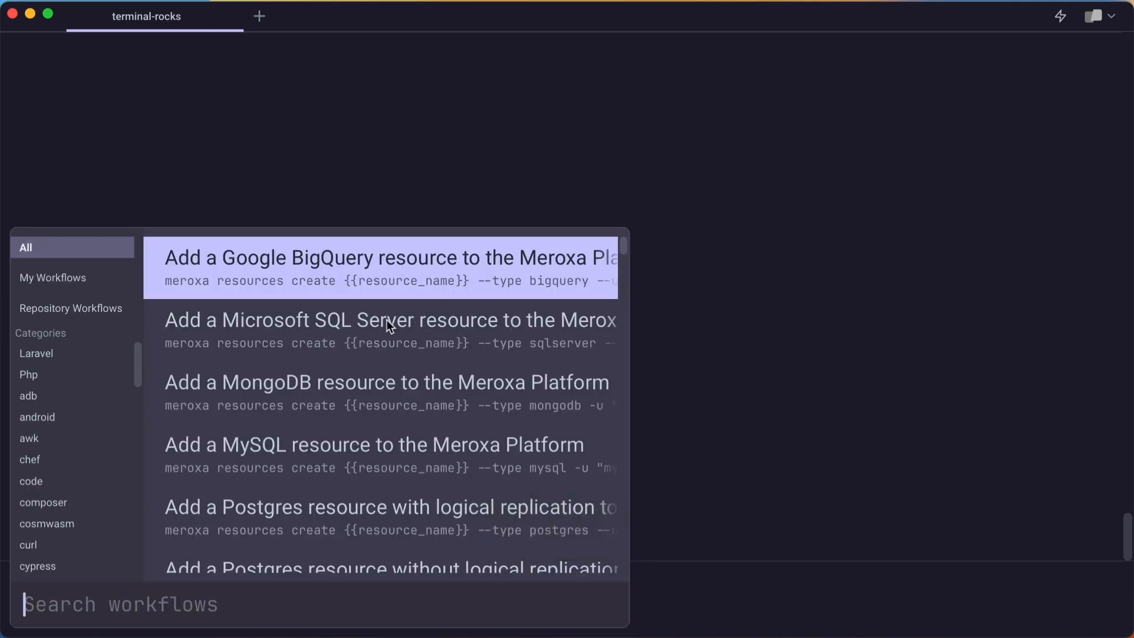
pyautogui.click(71, 308)
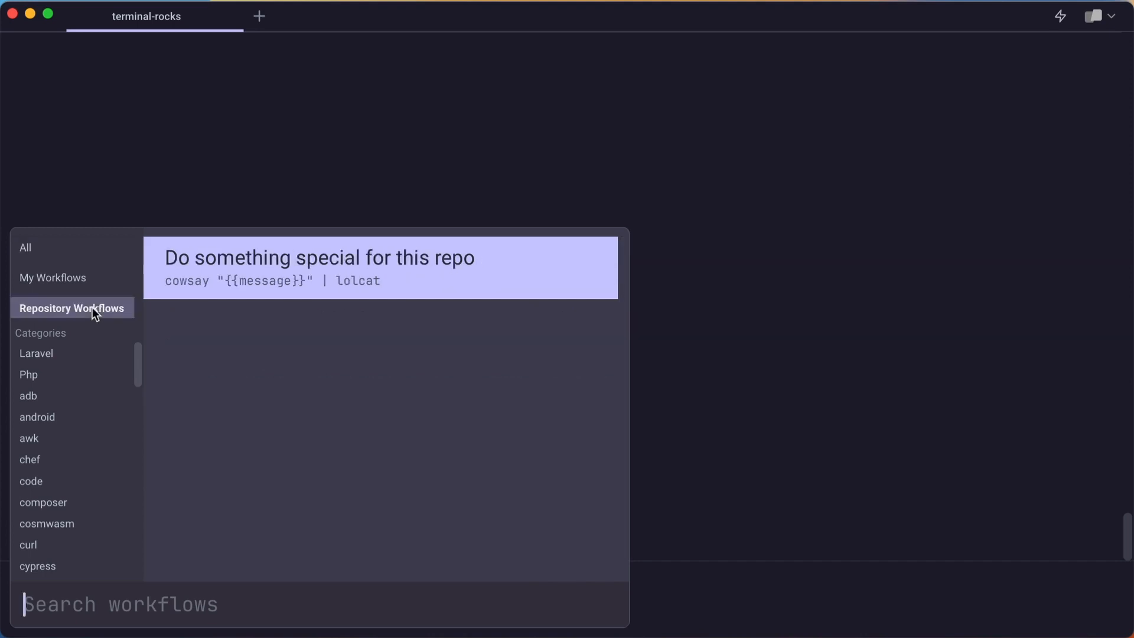
pyautogui.moveTo(480, 278)
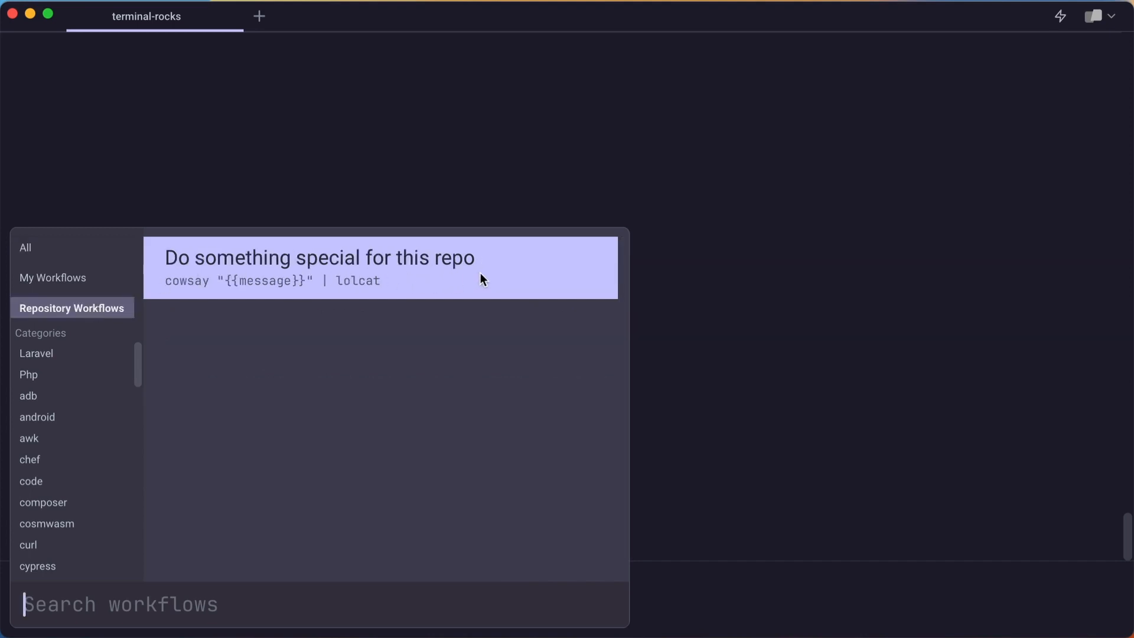
pyautogui.click(343, 267)
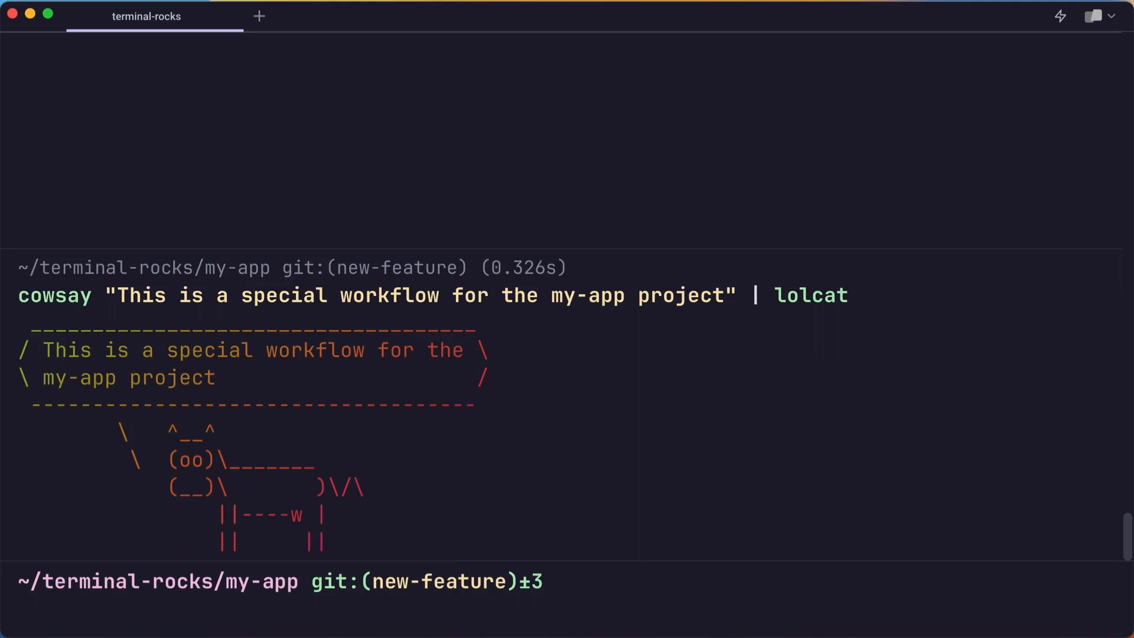
# List .warp/workflows/ to reveal the my-app-specific.yaml workflow file
pyautogui.write('ls .warp/workflows/')
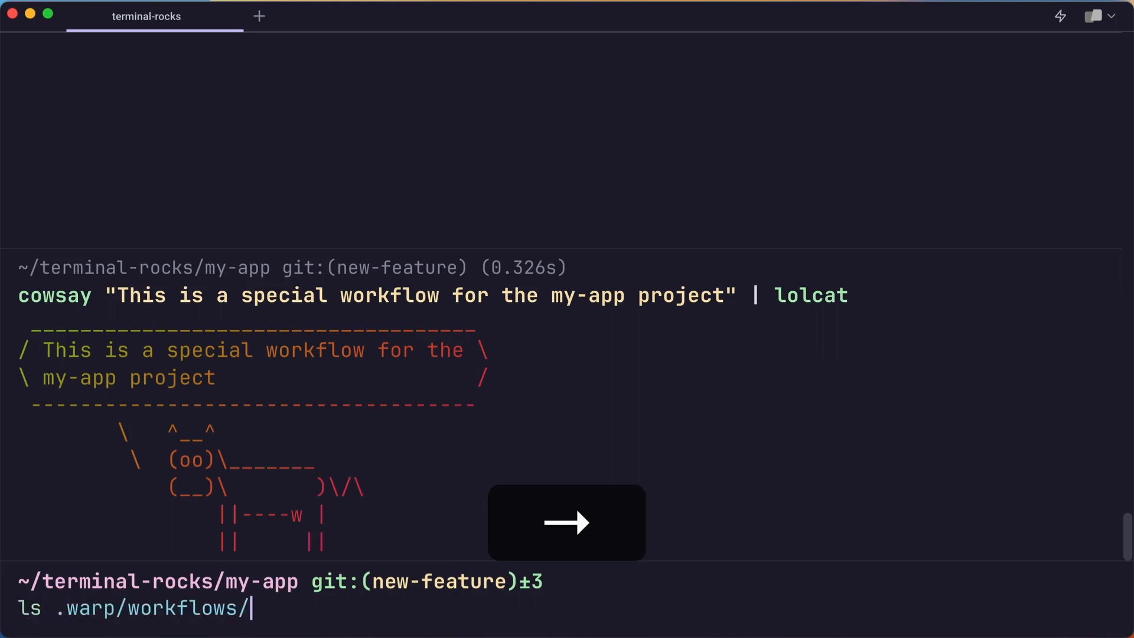
pyautogui.press('Enter')
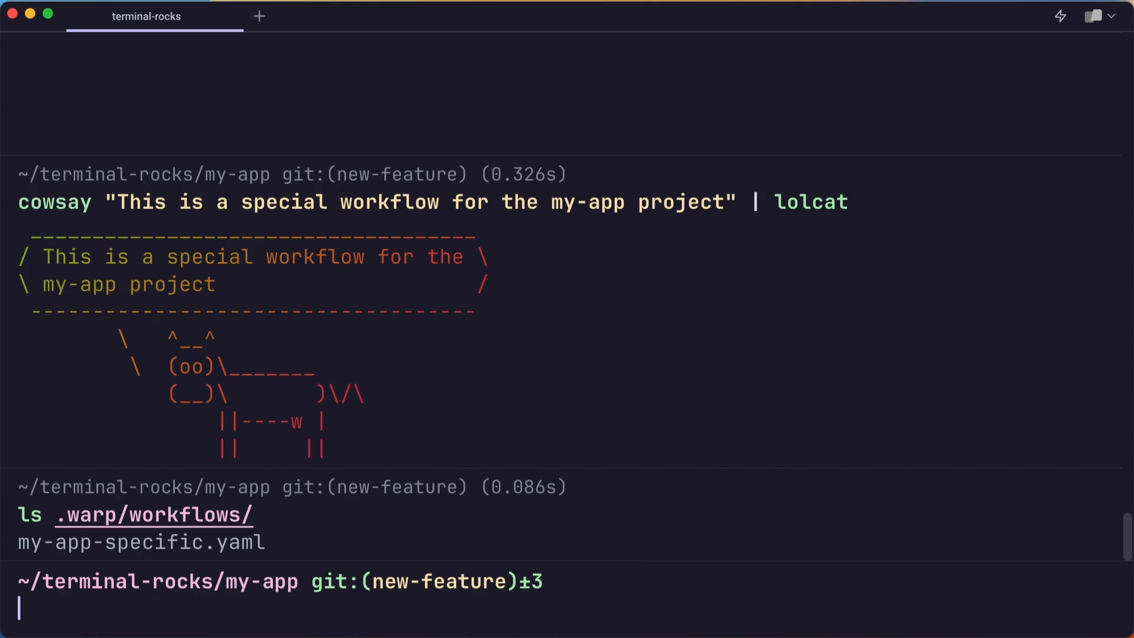
pyautogui.moveTo(867, 123)
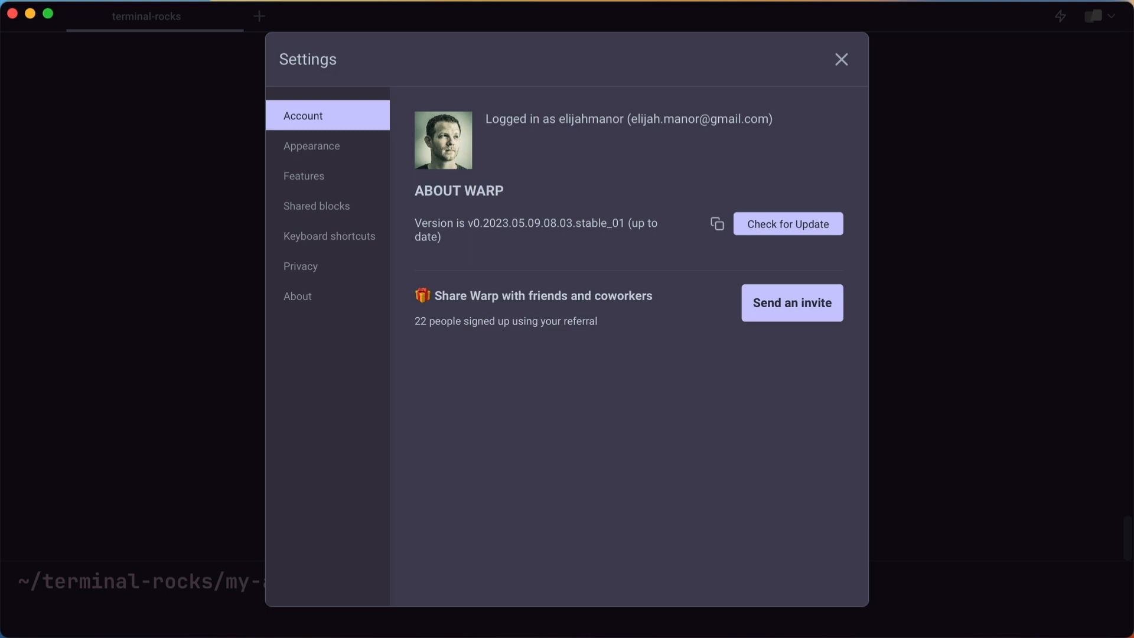
pyautogui.moveTo(320, 95)
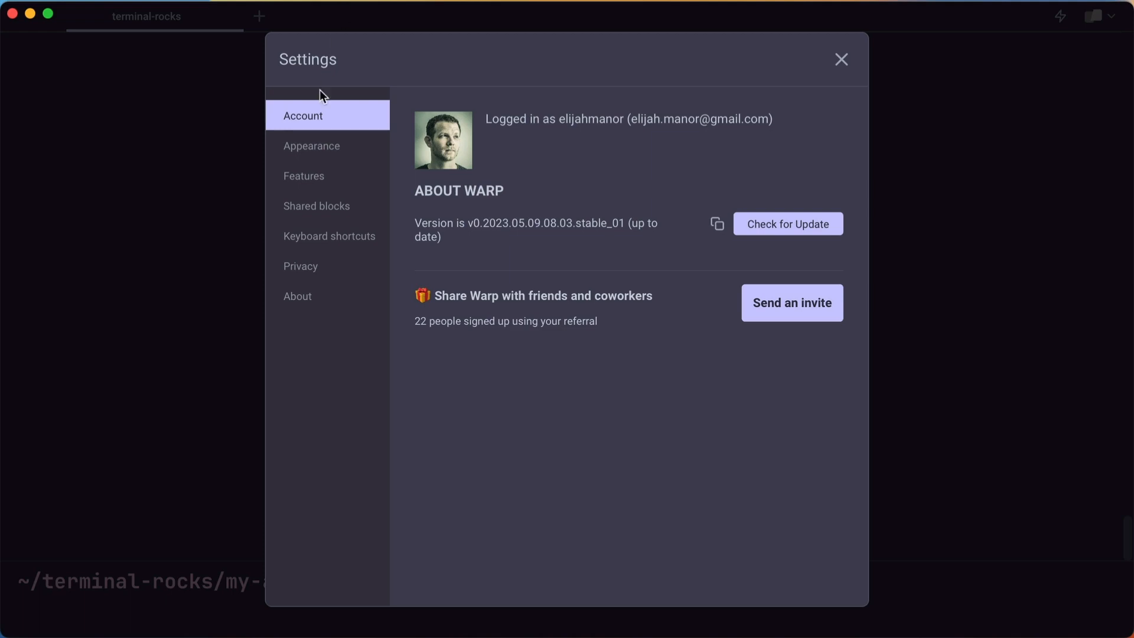
pyautogui.moveTo(315, 158)
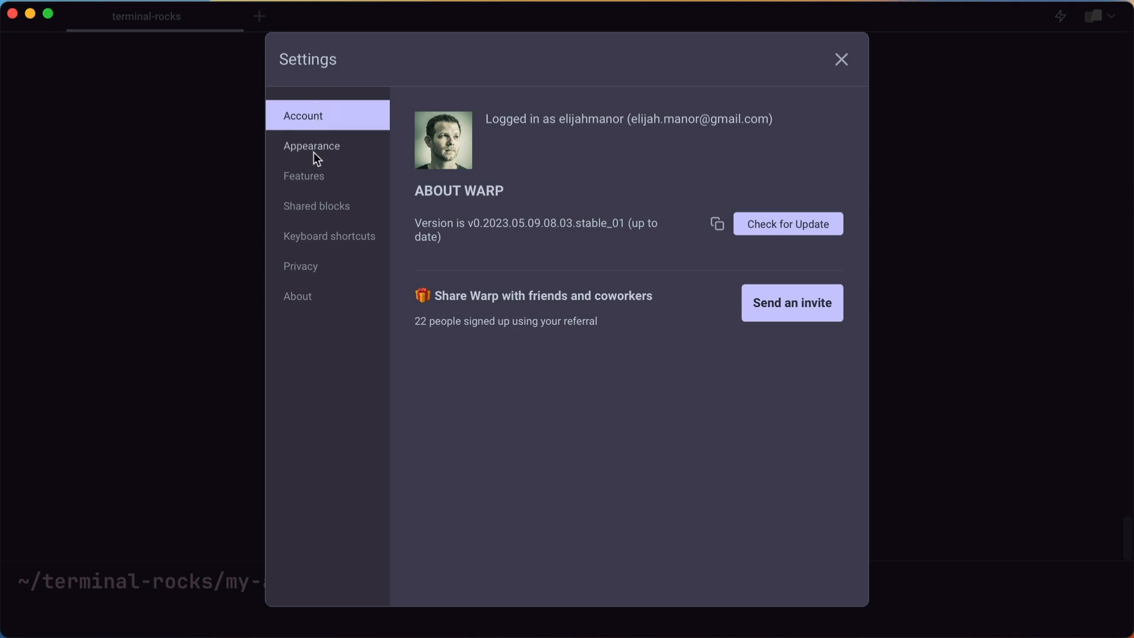
# Show the Appearance settings with the Catppuccin theme and window opacity options
pyautogui.click(311, 146)
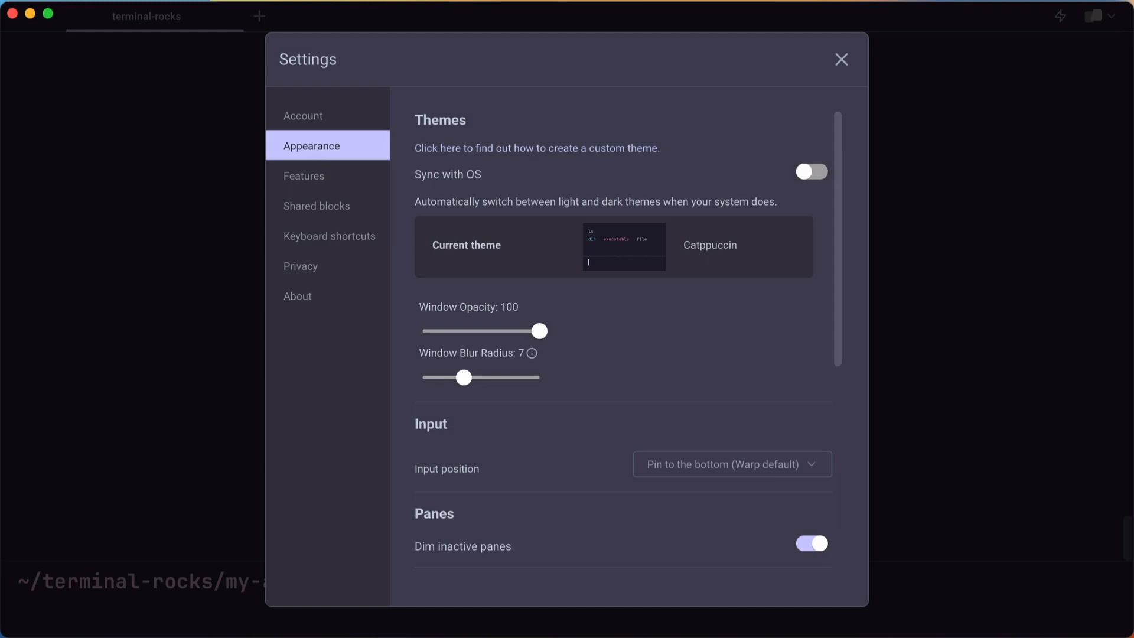
pyautogui.moveTo(688, 256)
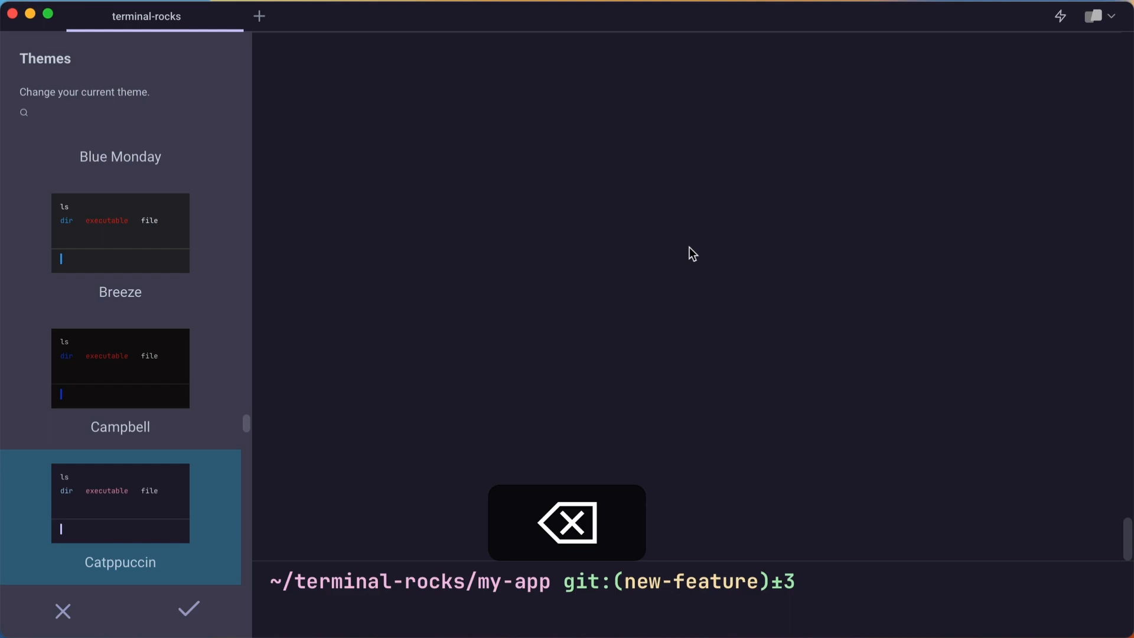
# Preview the Willow Dream and Dracula themes, then apply the Terminal theme
pyautogui.write('dr')
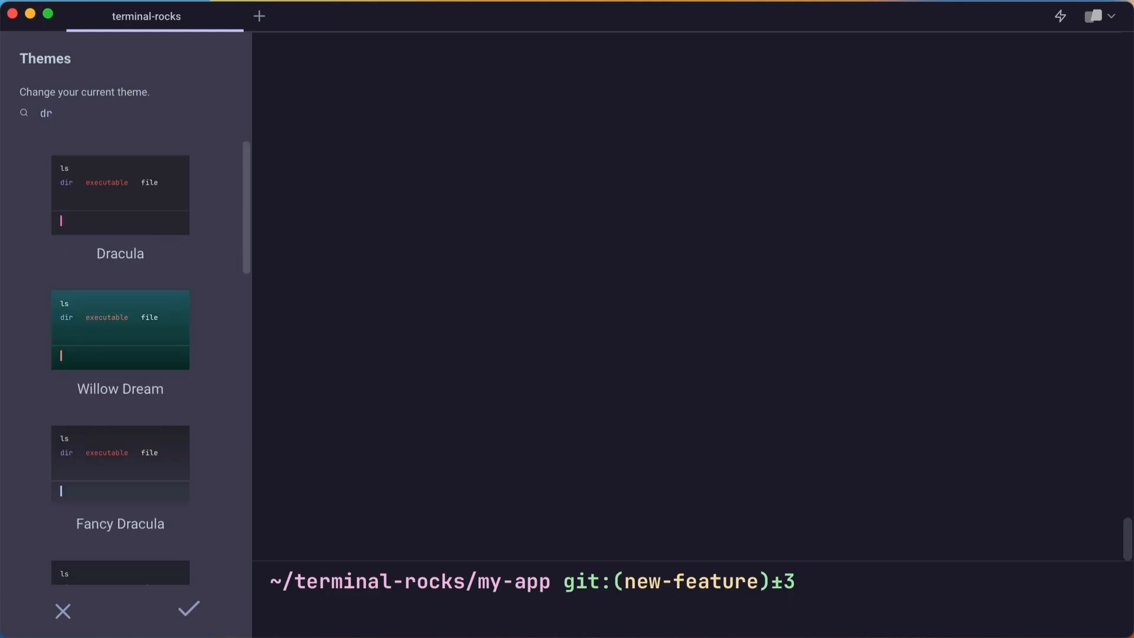
pyautogui.click(119, 204)
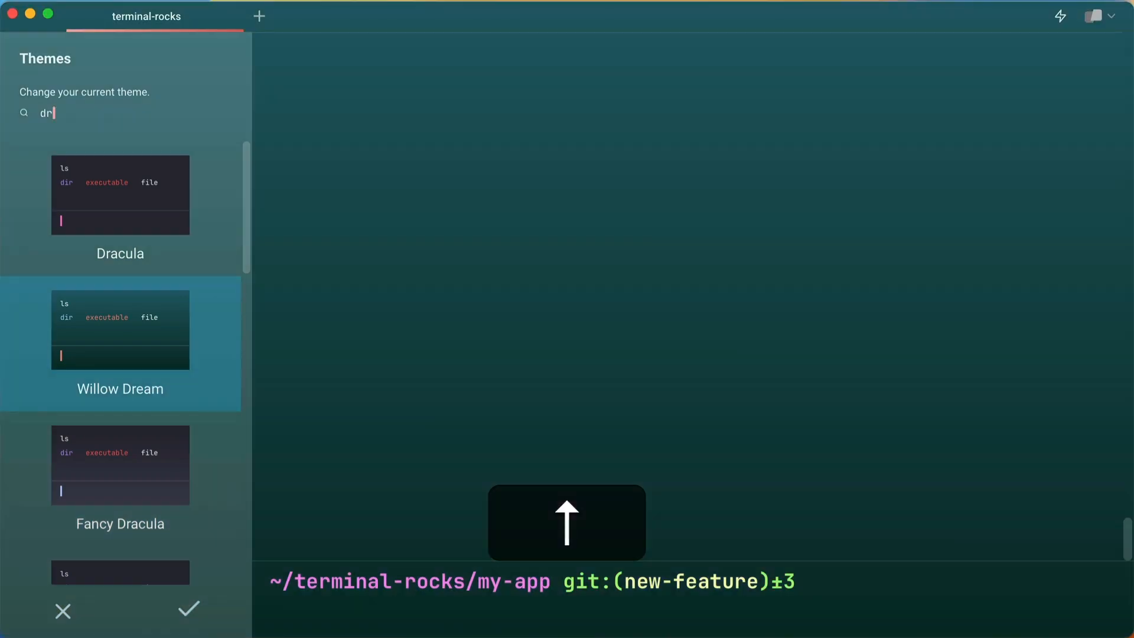
pyautogui.click(120, 195)
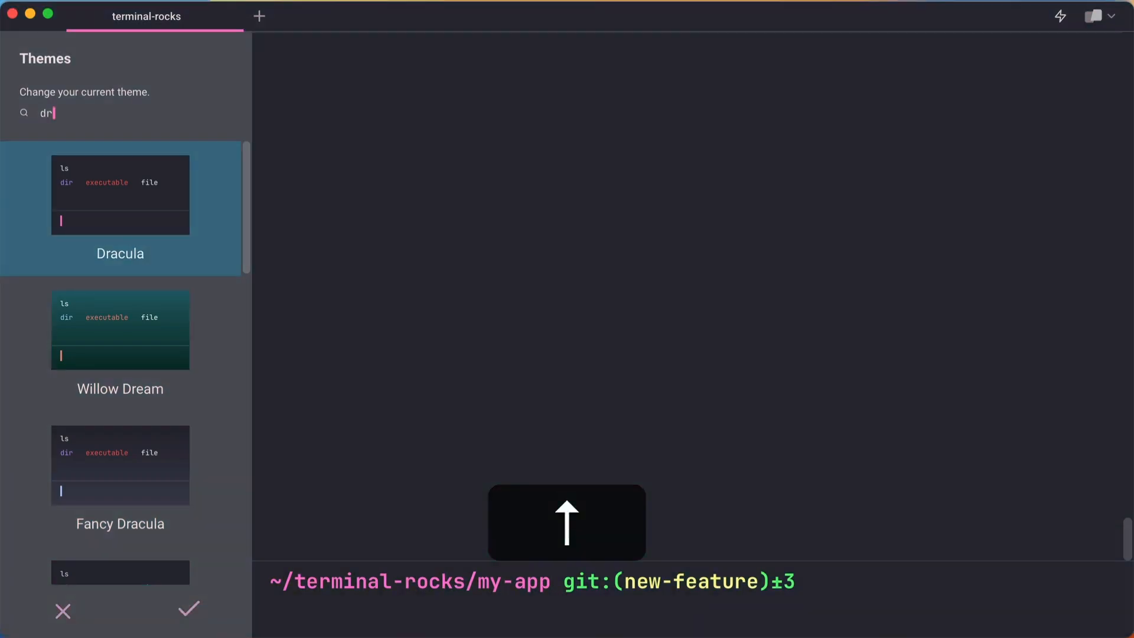
pyautogui.write('term')
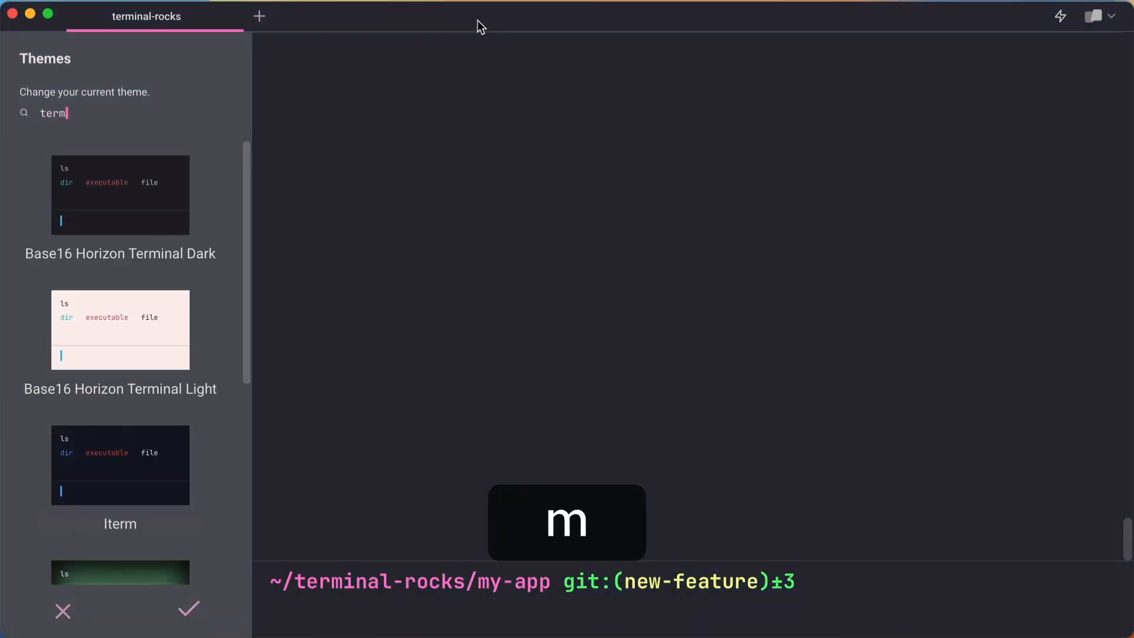
pyautogui.write('inal')
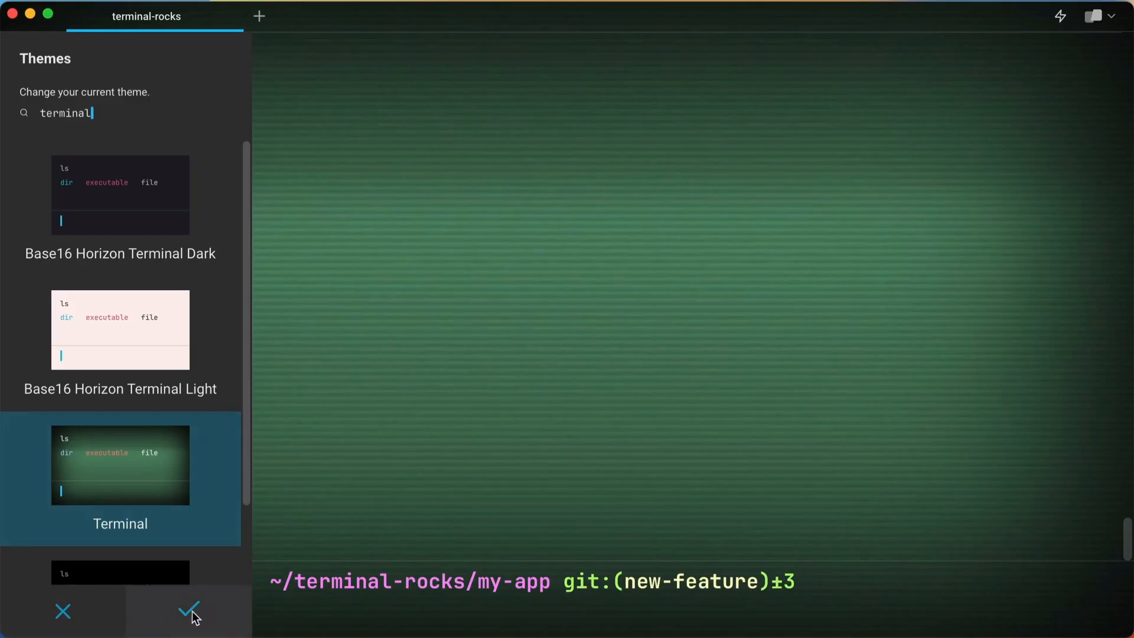
pyautogui.click(183, 614)
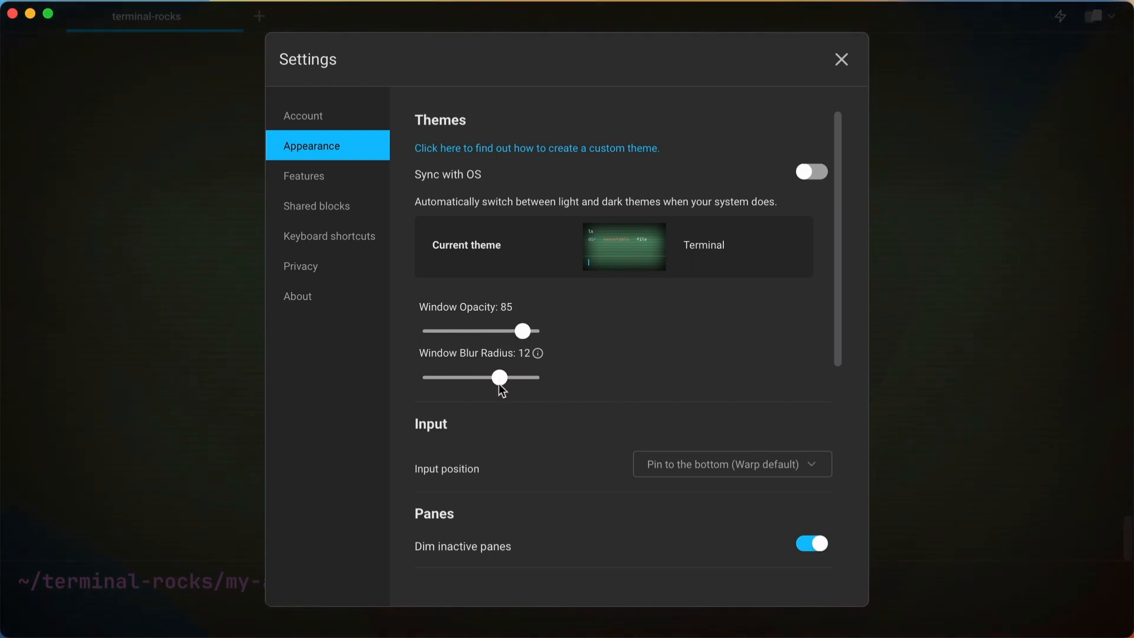
pyautogui.moveTo(602, 383)
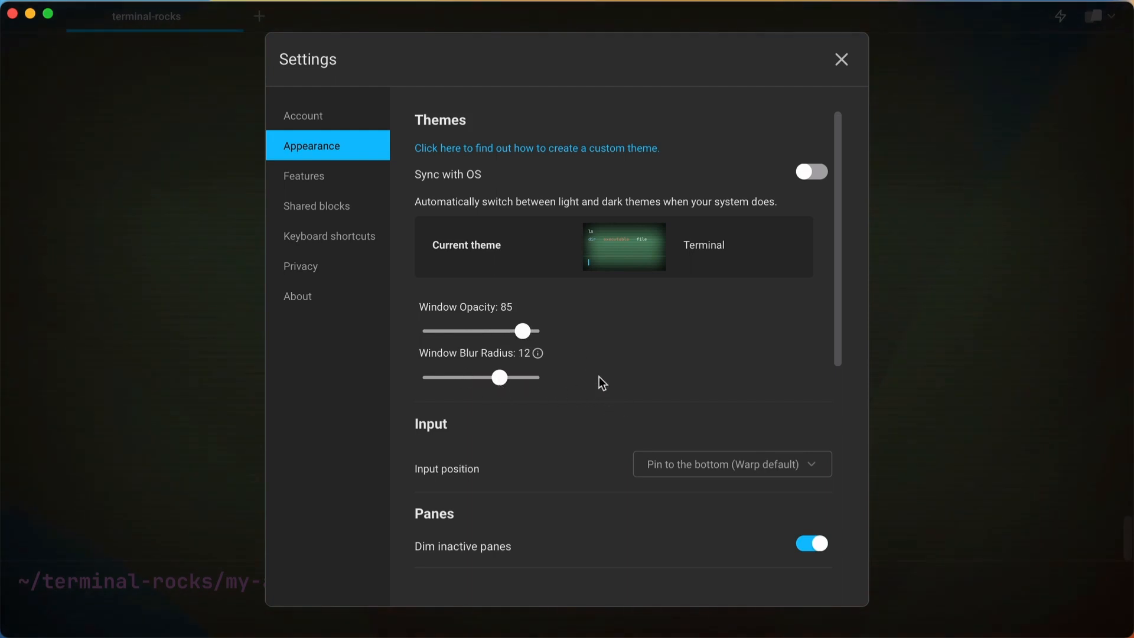
# Scroll to the Text settings and browse terminal fonts (JetBrainsMono, size 23)
pyautogui.scroll(-3)
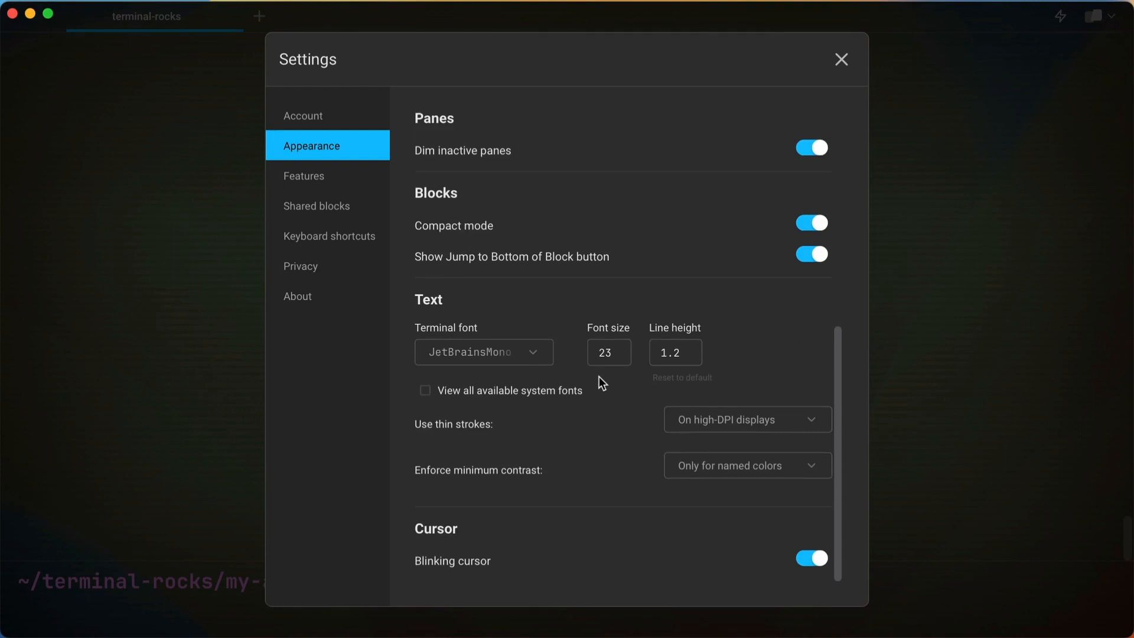
pyautogui.moveTo(550, 364)
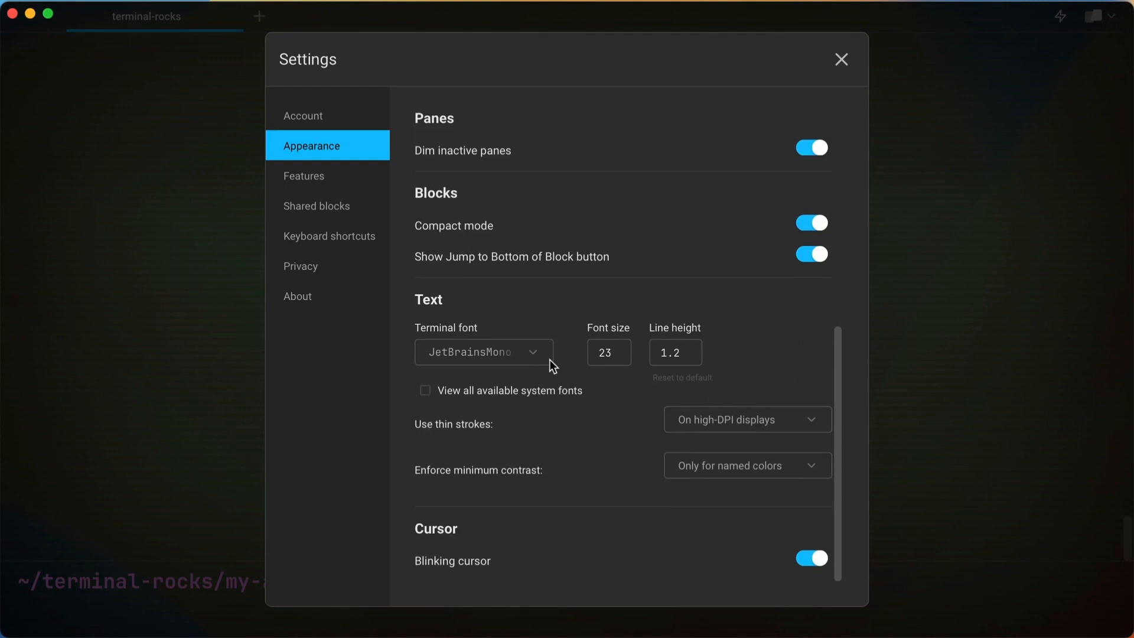
pyautogui.click(484, 352)
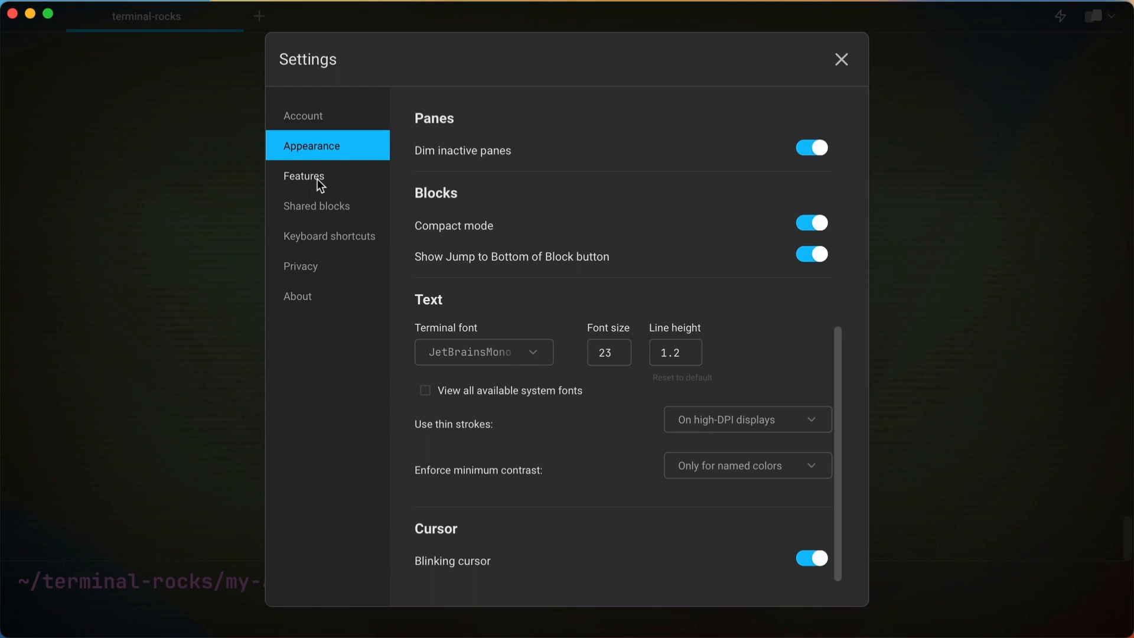
# Enable 'Honor user's custom prompt (PS1)' in the Features settings
pyautogui.click(303, 175)
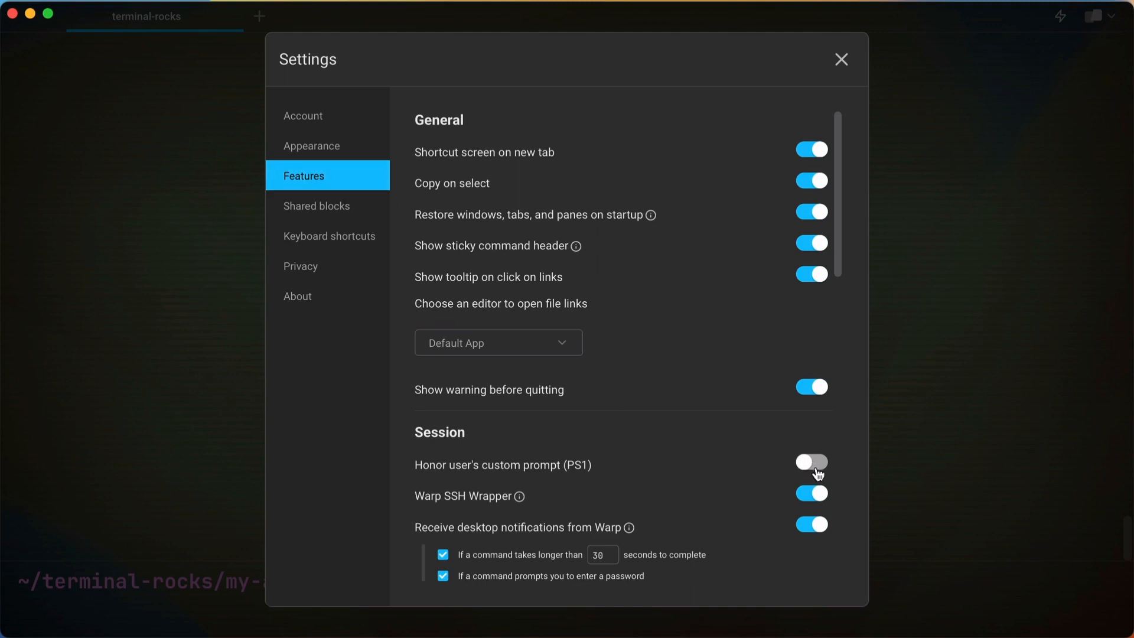
pyautogui.click(812, 464)
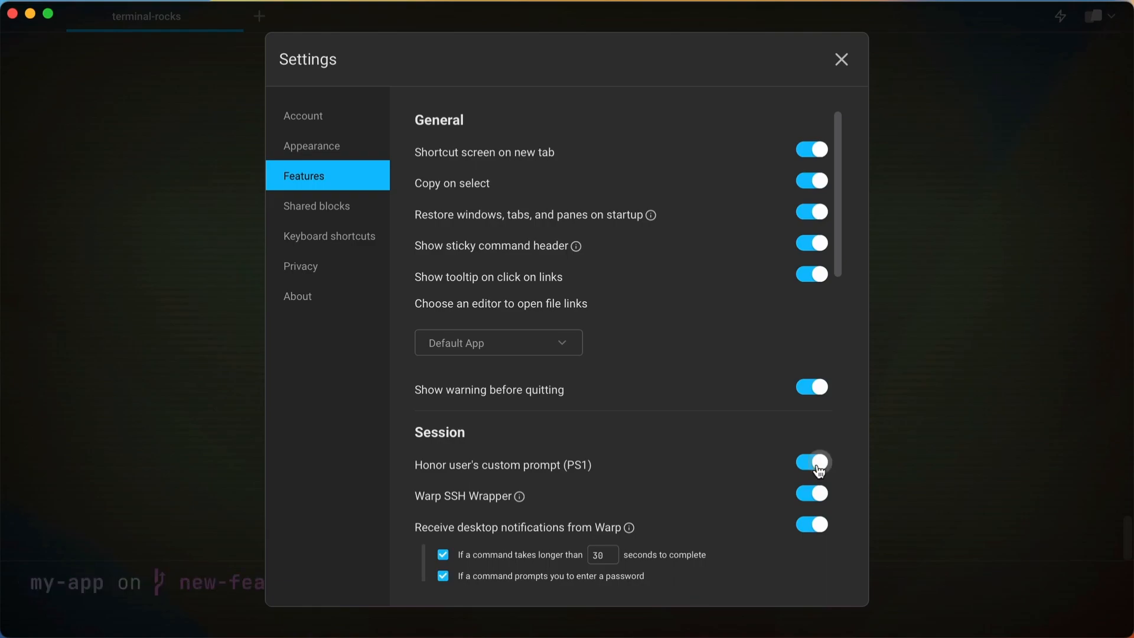